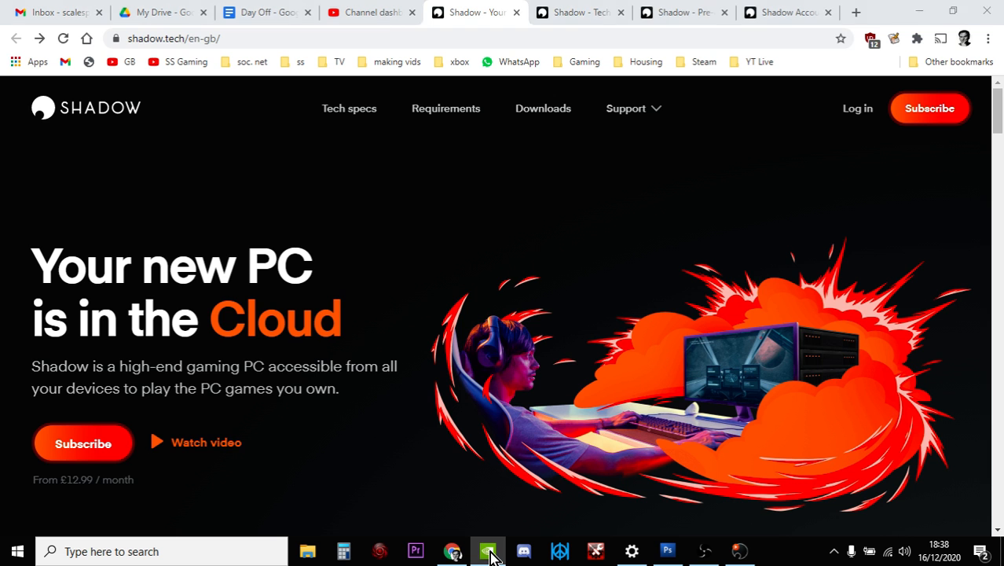
Bring the GeForce NOW window forward from the taskbar
click(488, 551)
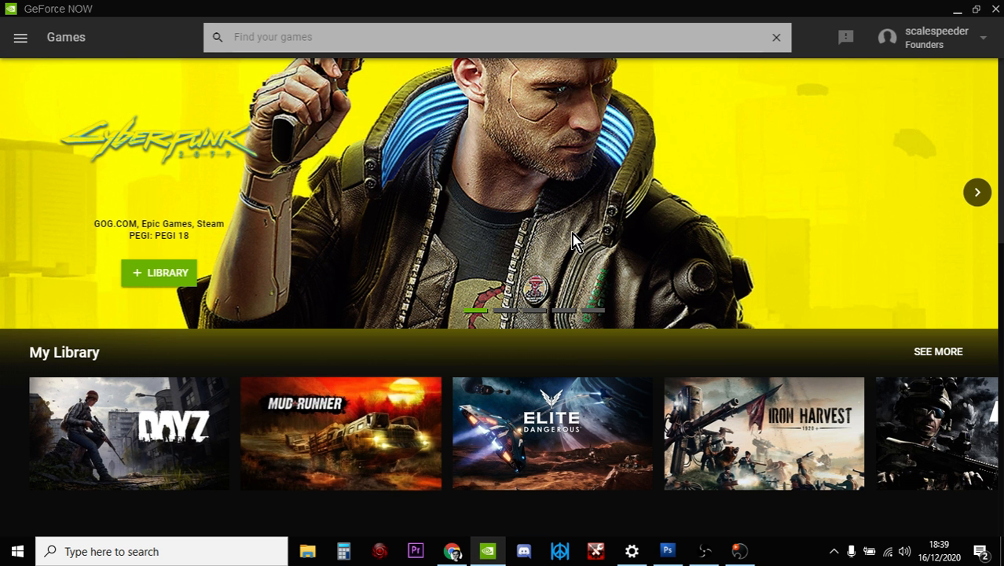
mouse_move(452, 551)
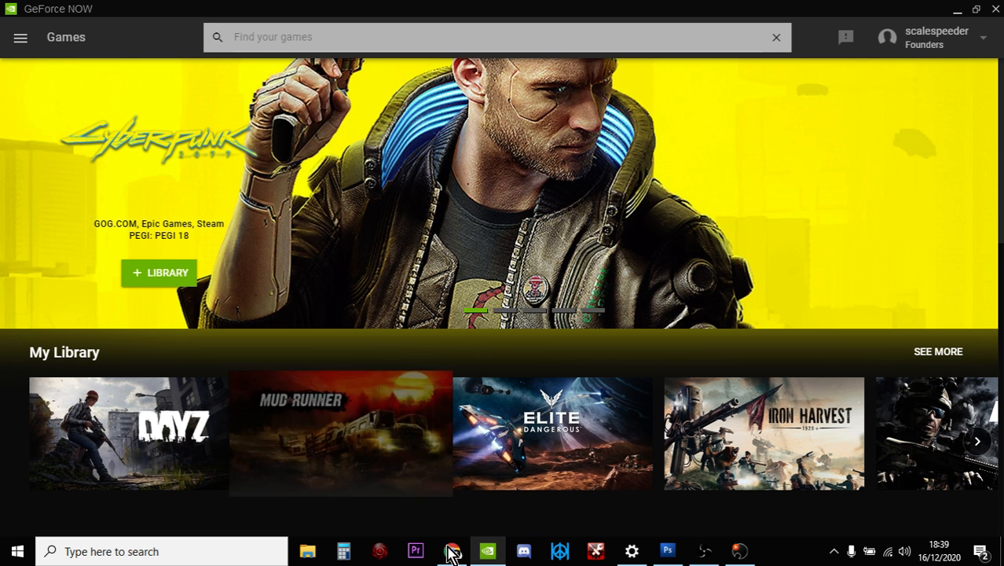
Switch back to Chrome on the shadow.tech home page
click(452, 551)
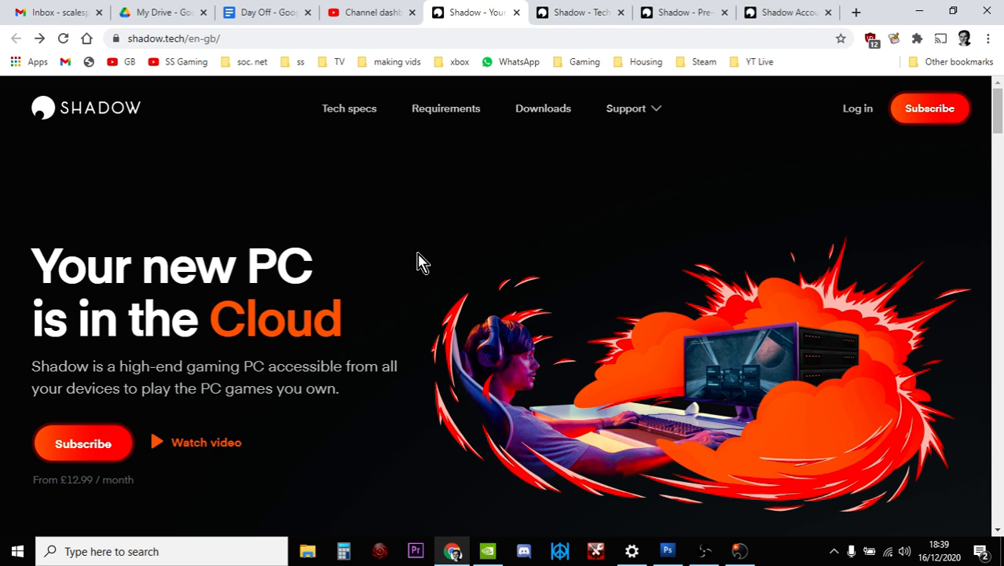
mouse_move(569, 13)
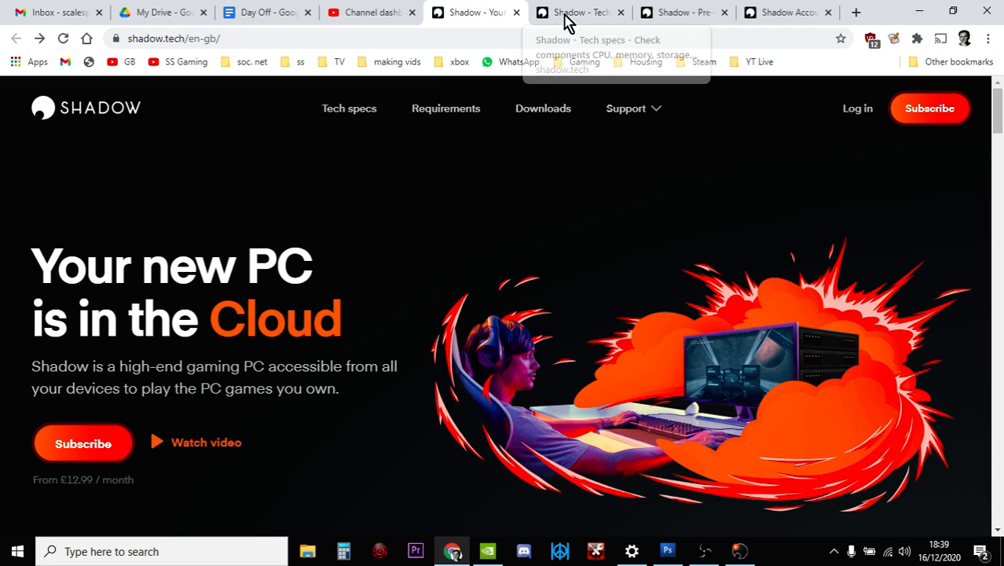
Browse the Tech Specs cards: GTX 1080, 12 GB memory, 256 GB storage, Windows 10
click(582, 12)
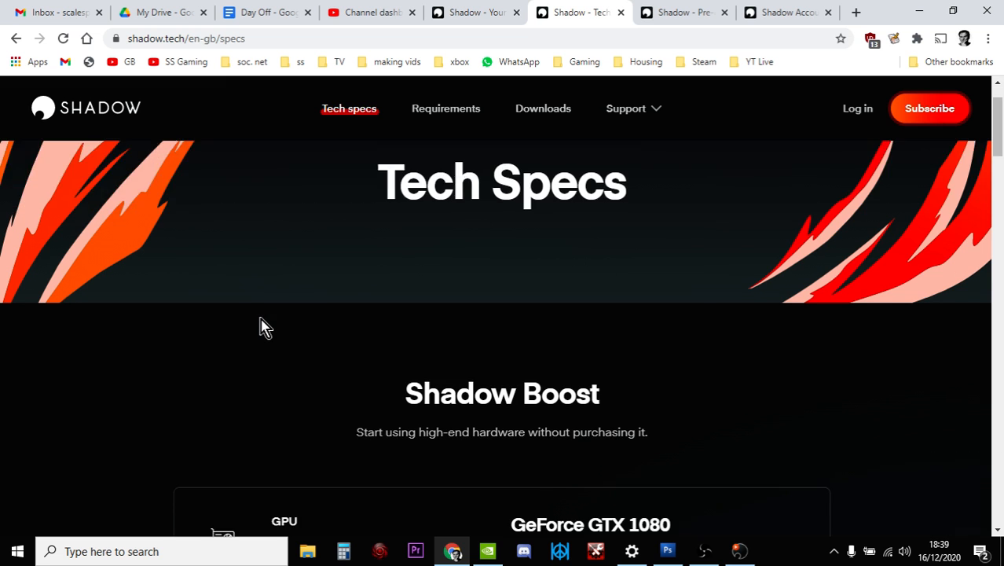
scroll(down, 3)
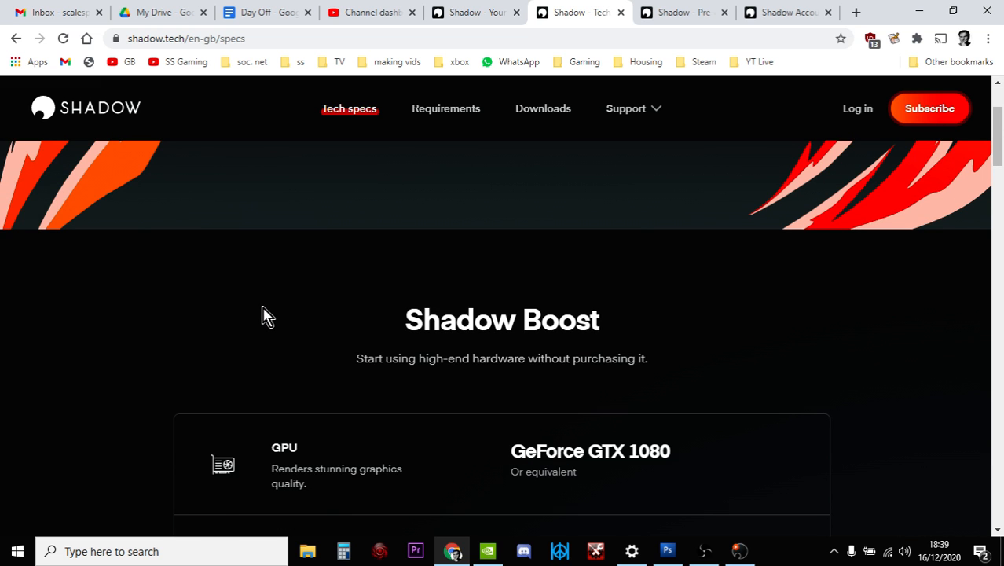
scroll(down, 3)
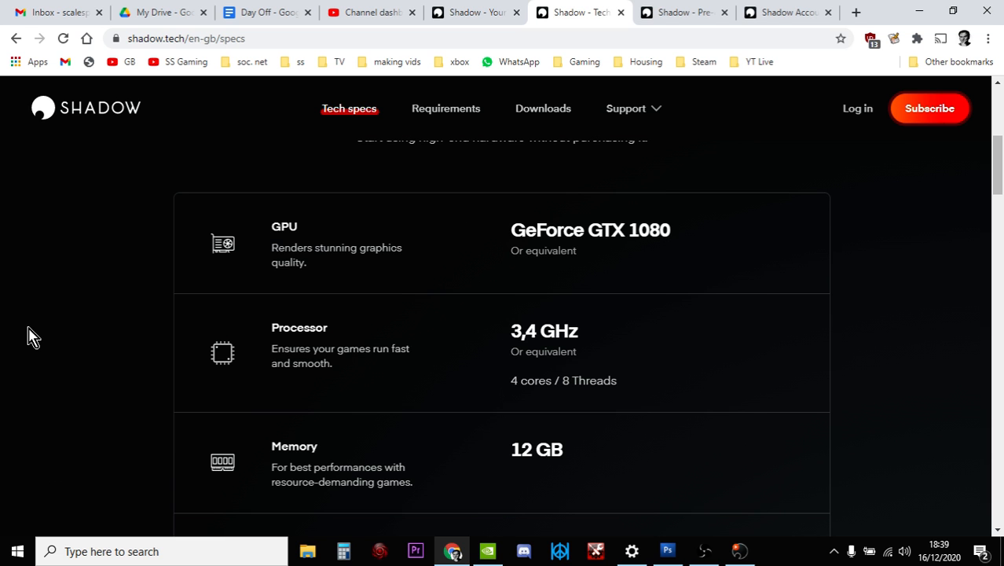
mouse_move(39, 330)
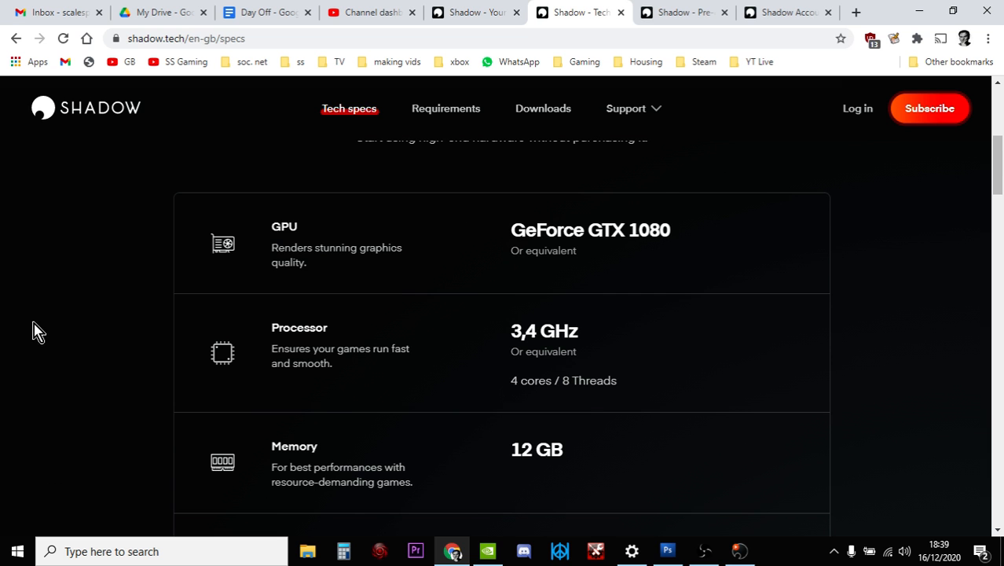
scroll(down, 3)
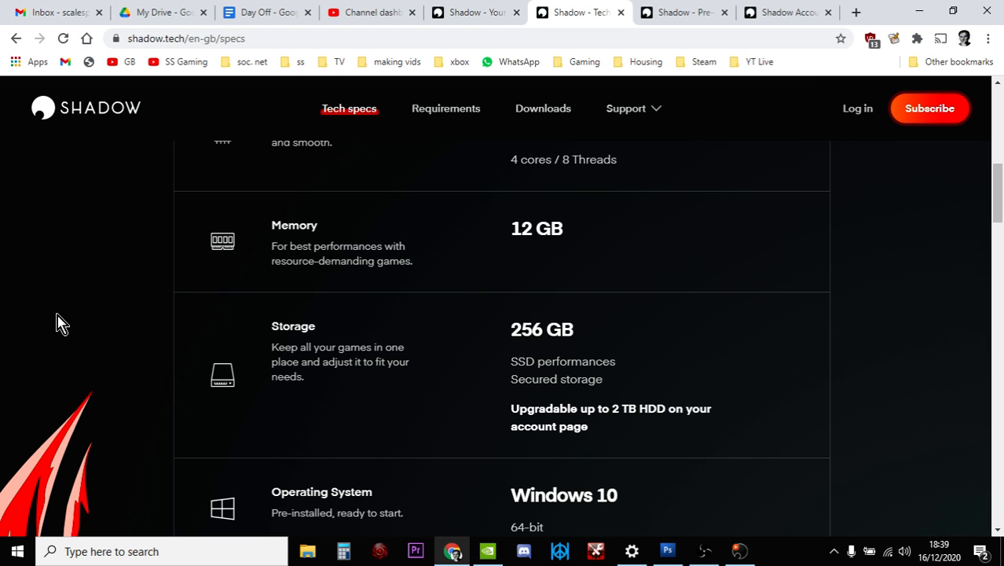
scroll(down, 3)
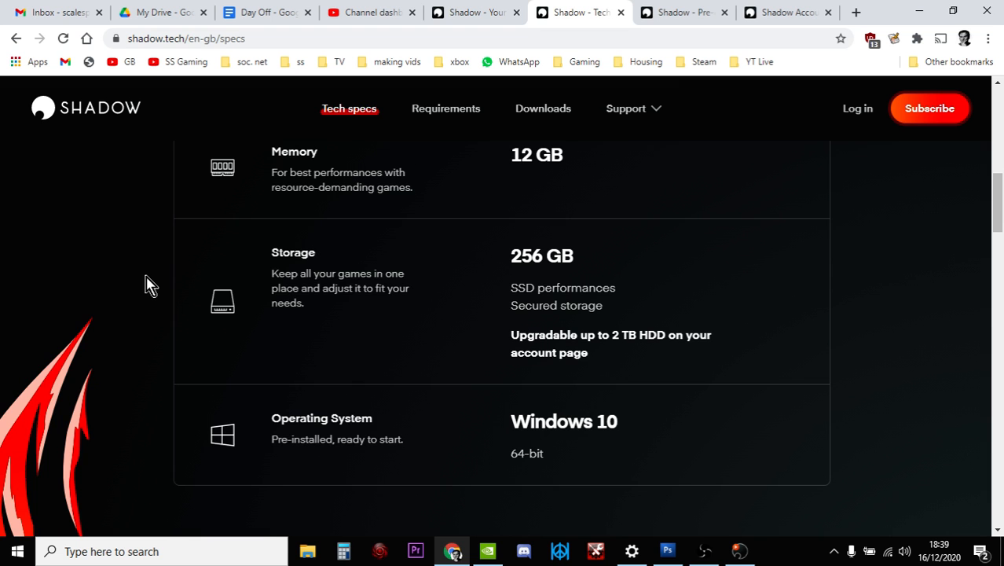
mouse_move(235, 247)
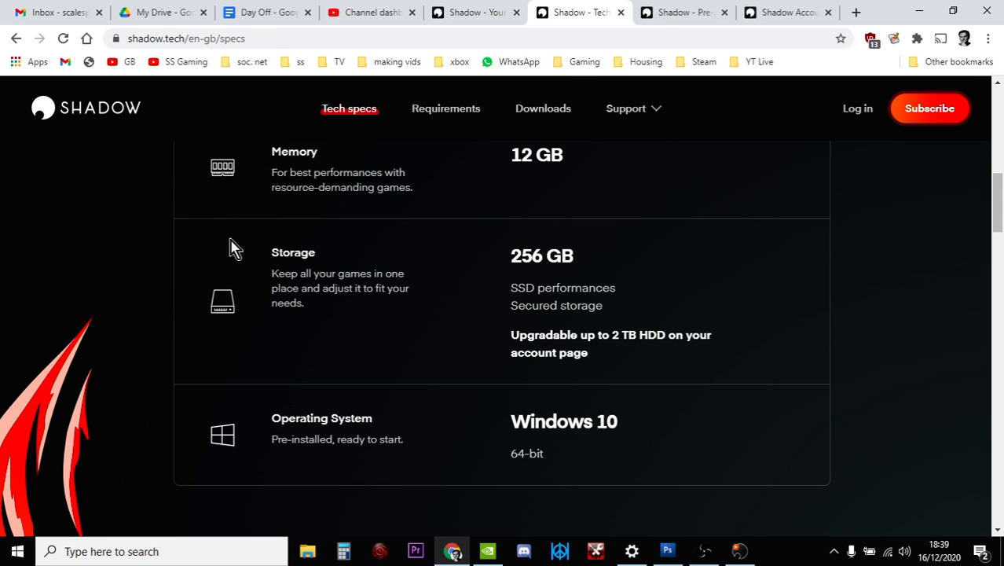
Scroll through the shop.shadow.tech Shadow Boost offer from £12.99 a month
click(682, 12)
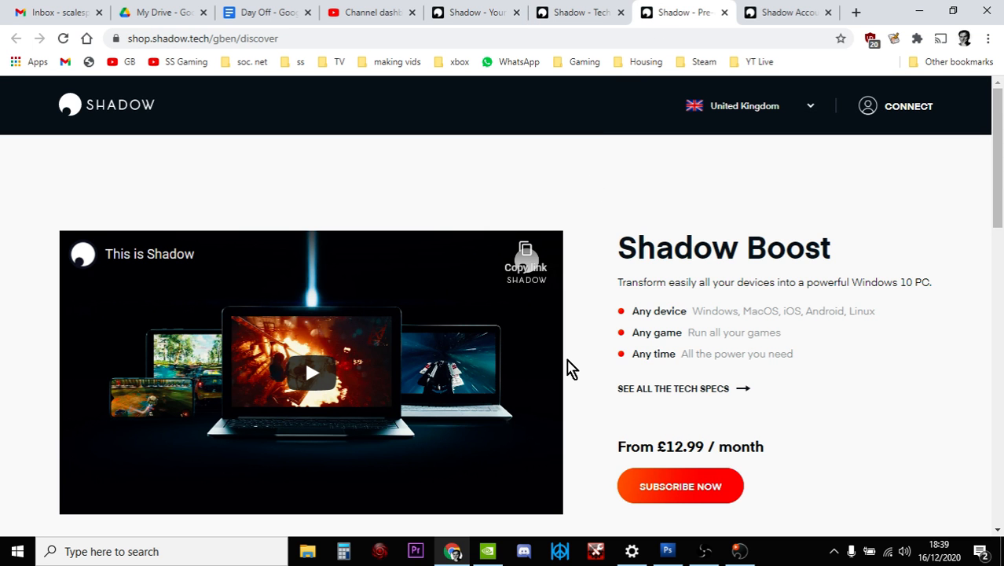
scroll(down, 3)
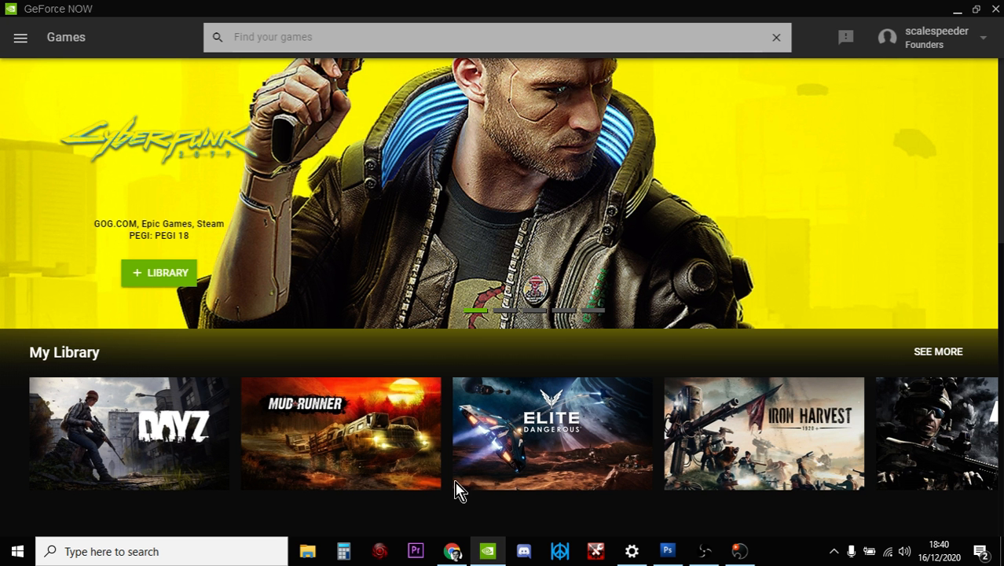
mouse_move(827, 362)
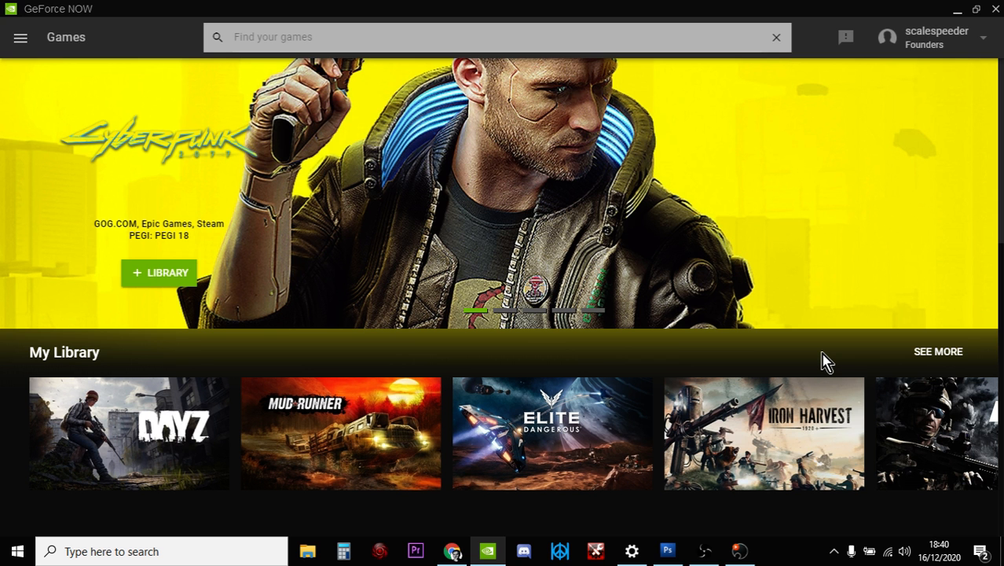
mouse_move(848, 296)
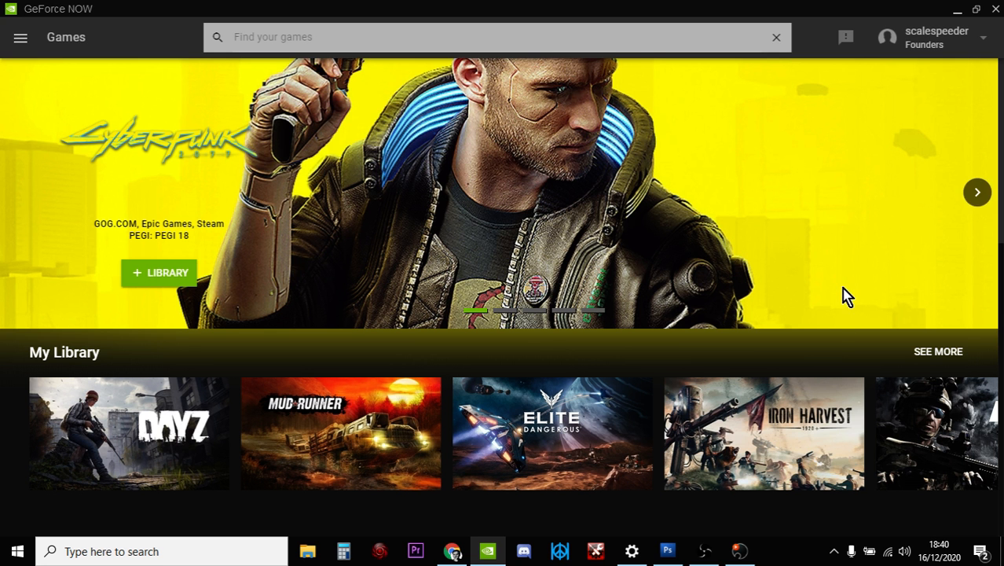
scroll(down, 3)
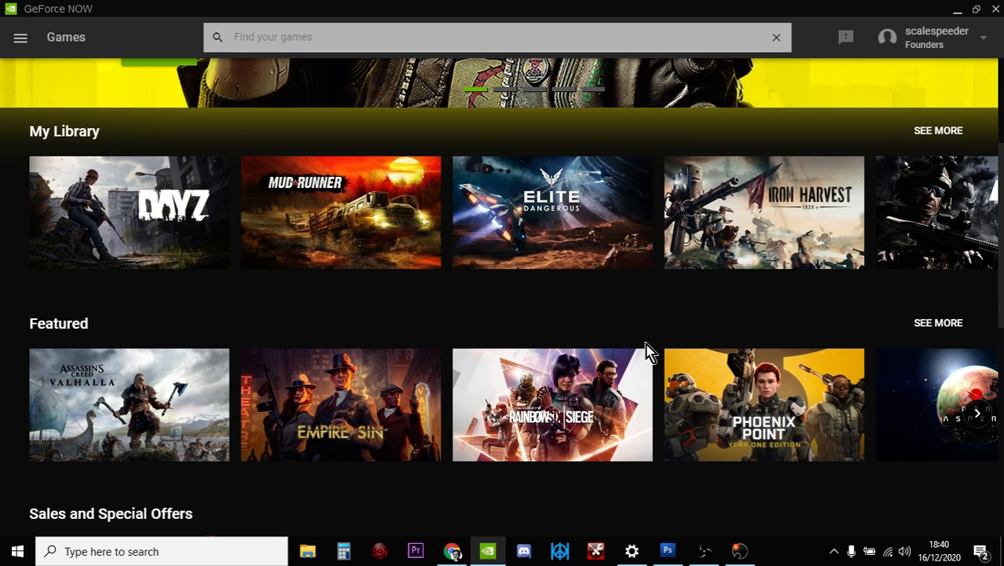
scroll(down, 3)
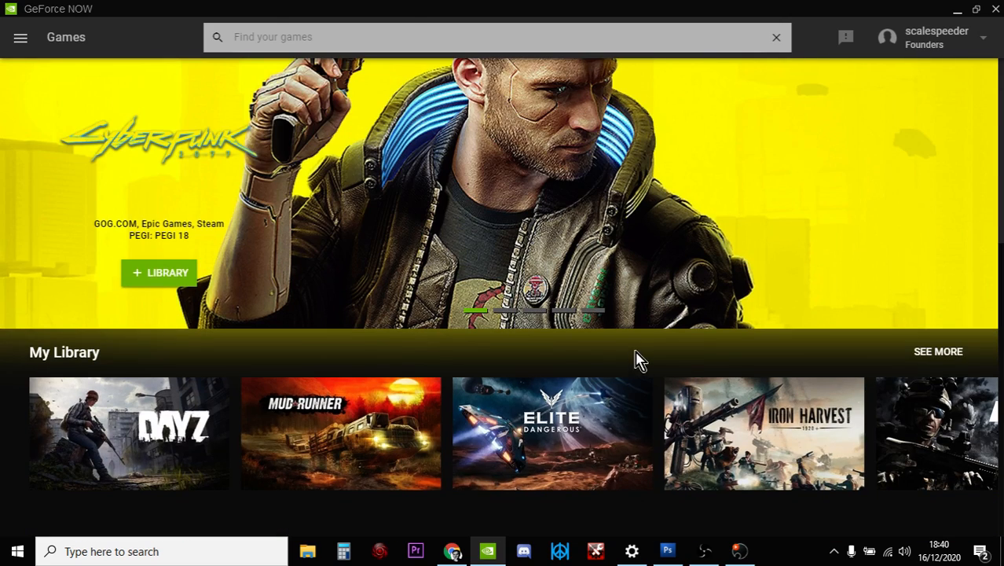
mouse_move(658, 542)
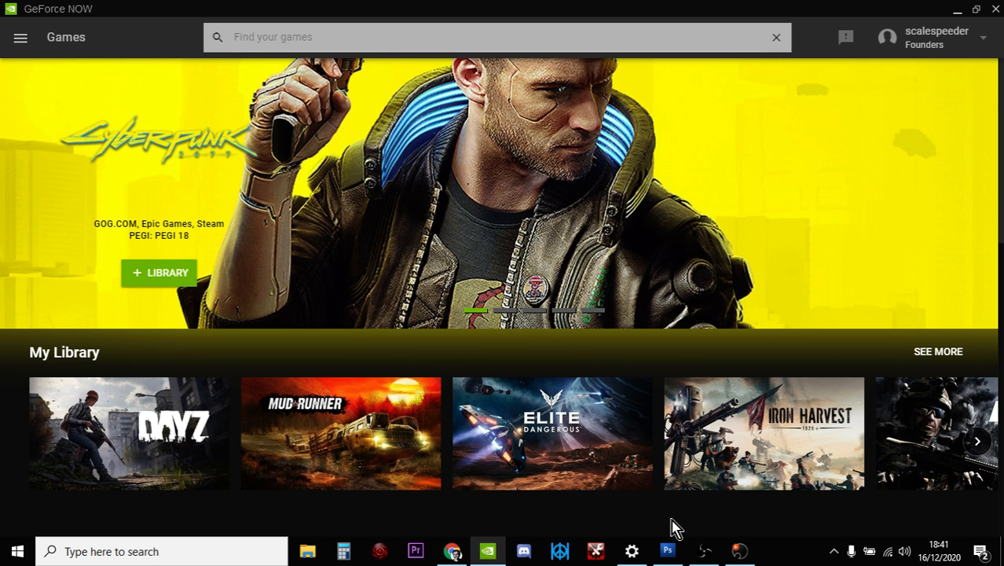
mouse_move(714, 536)
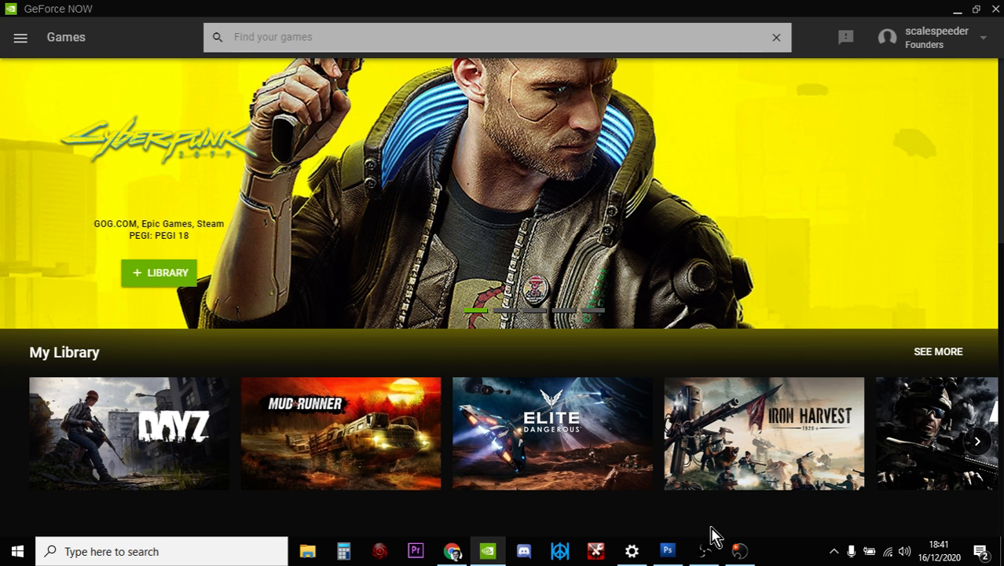
Open the Shadow client and switch the remote desktop to full screen via the Quick Menu
click(738, 550)
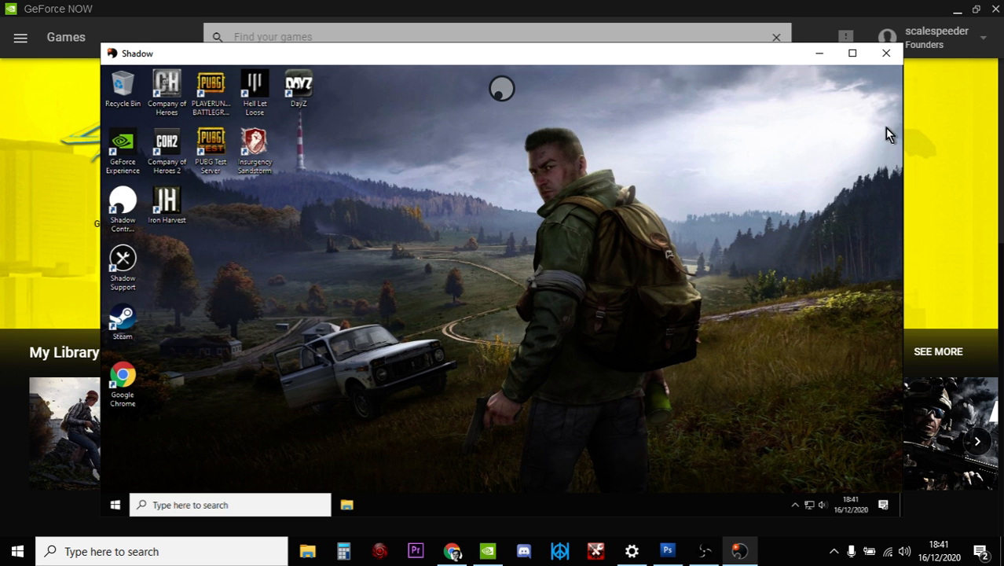
click(851, 52)
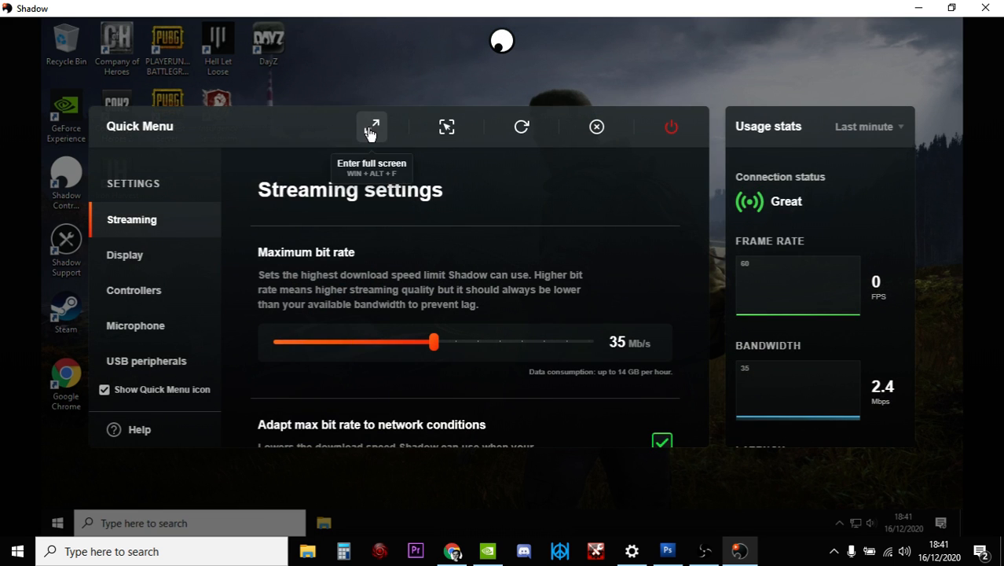
click(372, 126)
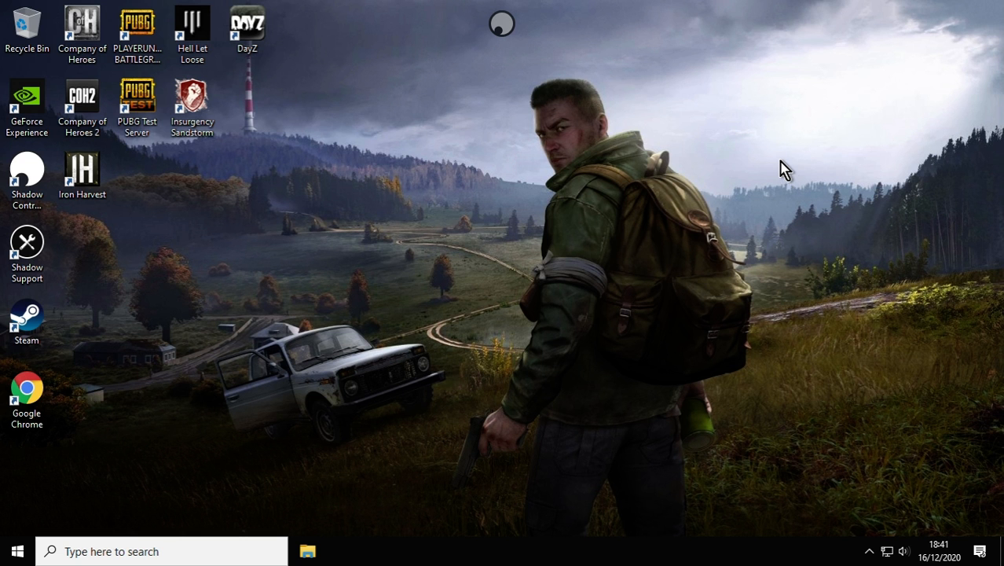
mouse_move(204, 265)
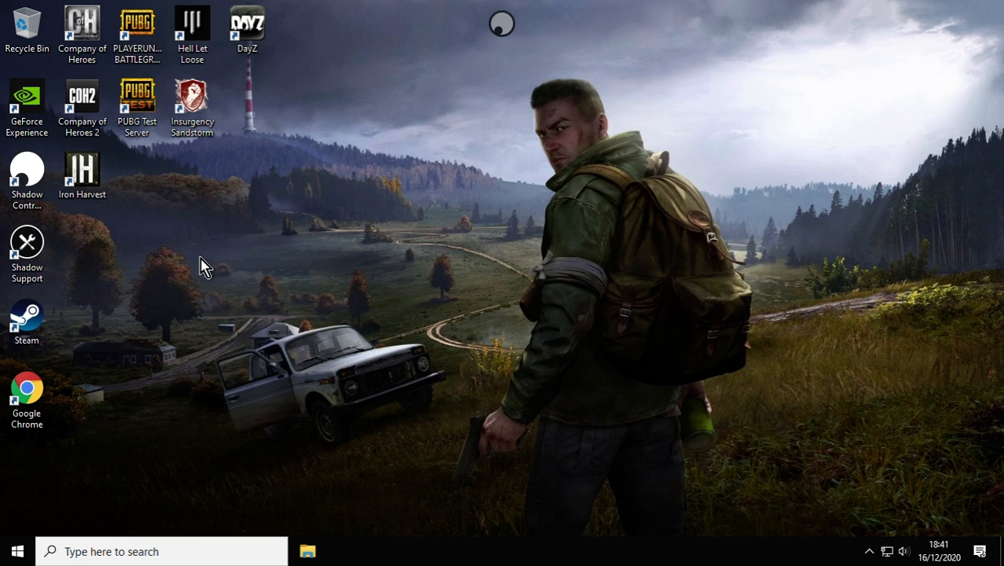
mouse_move(82, 173)
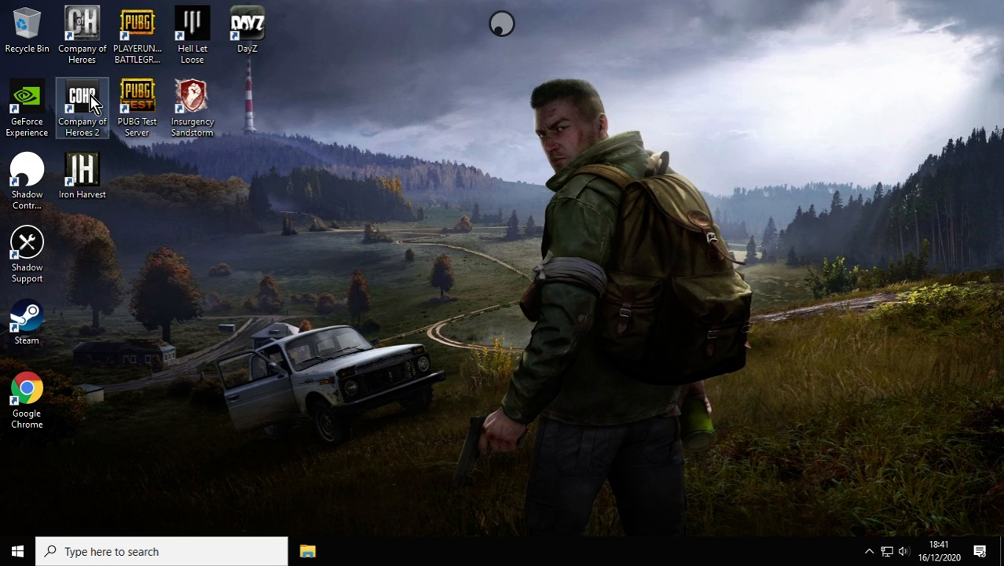
mouse_move(82, 98)
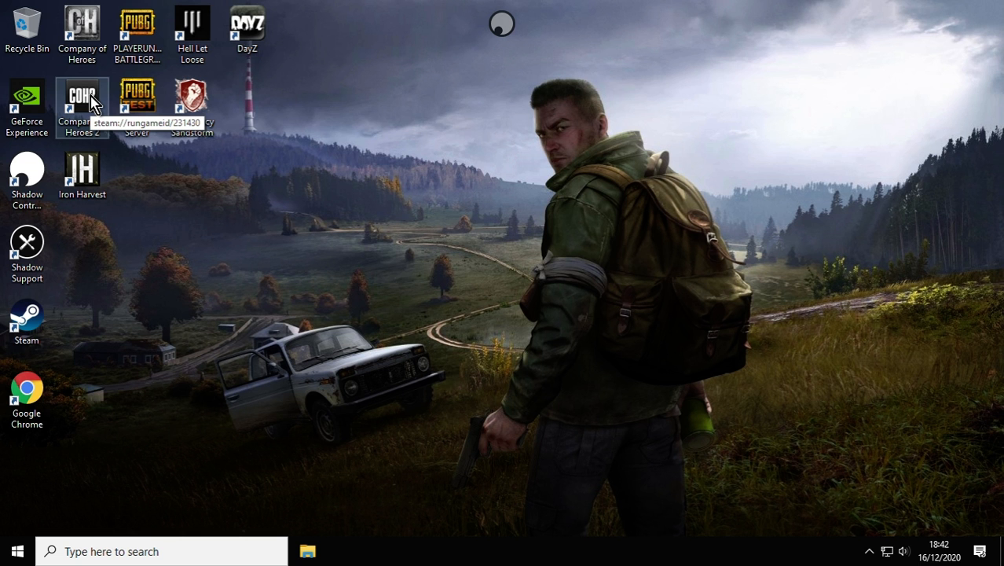
mouse_move(183, 20)
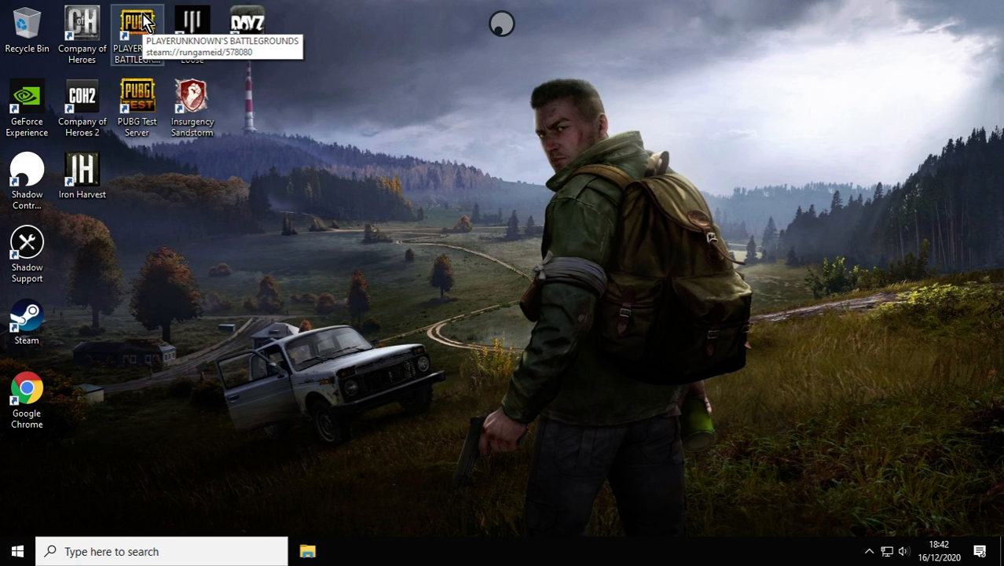
mouse_move(173, 232)
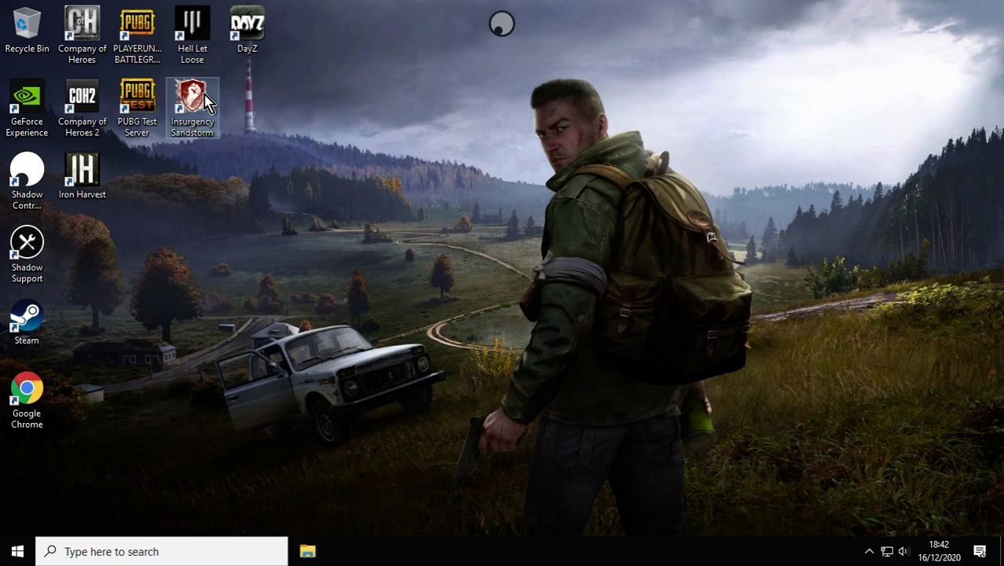
click(247, 27)
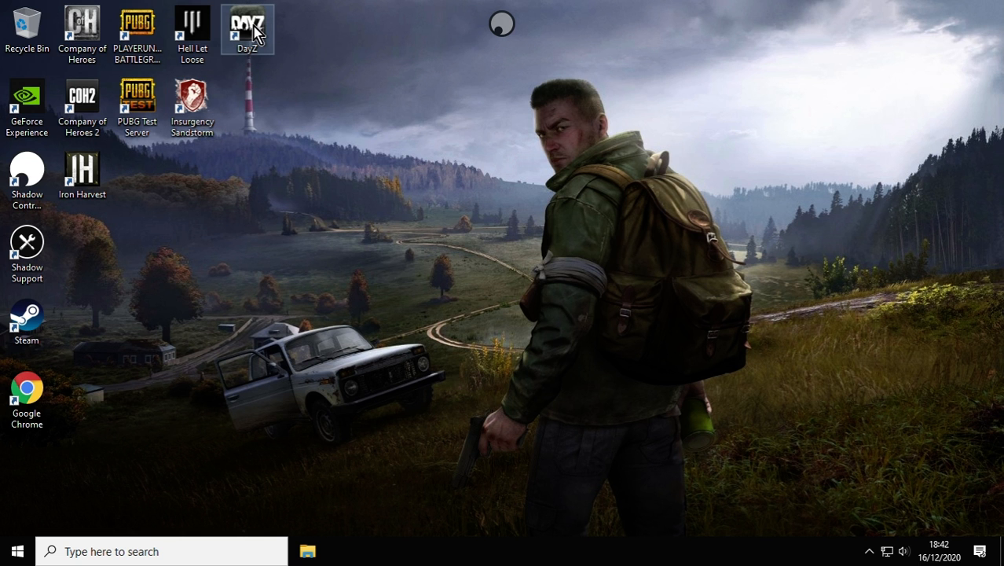
mouse_move(247, 30)
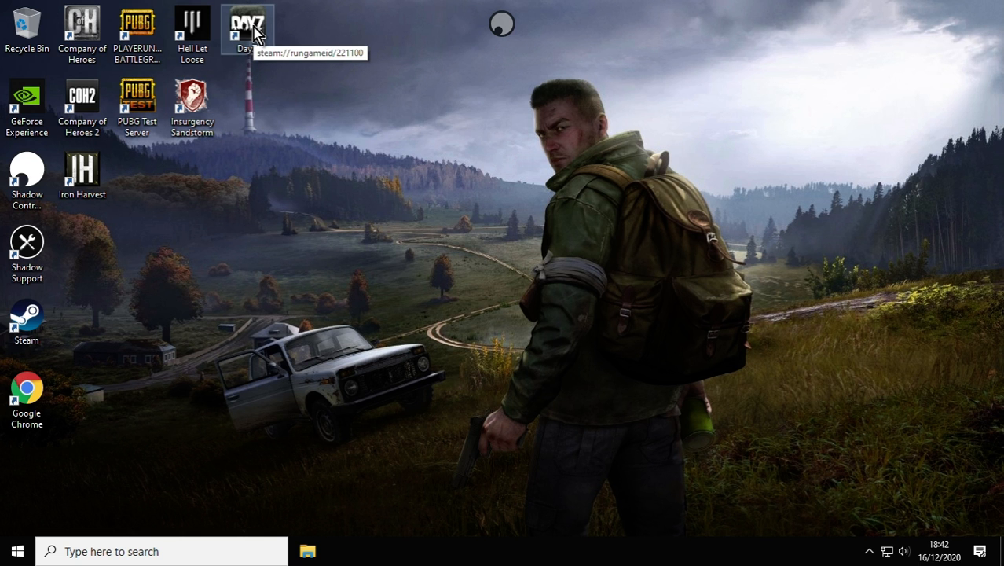
mouse_move(360, 217)
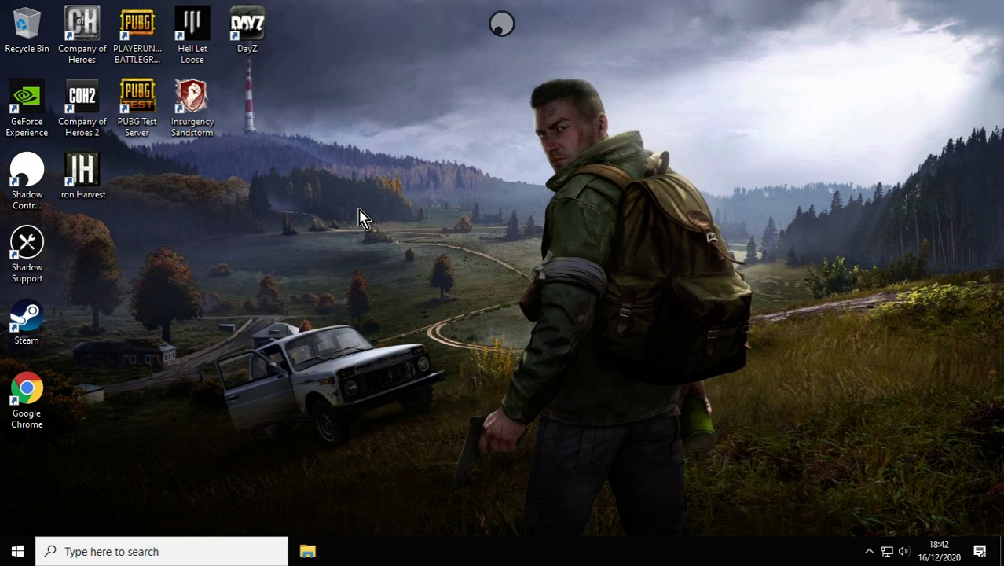
mouse_move(44, 491)
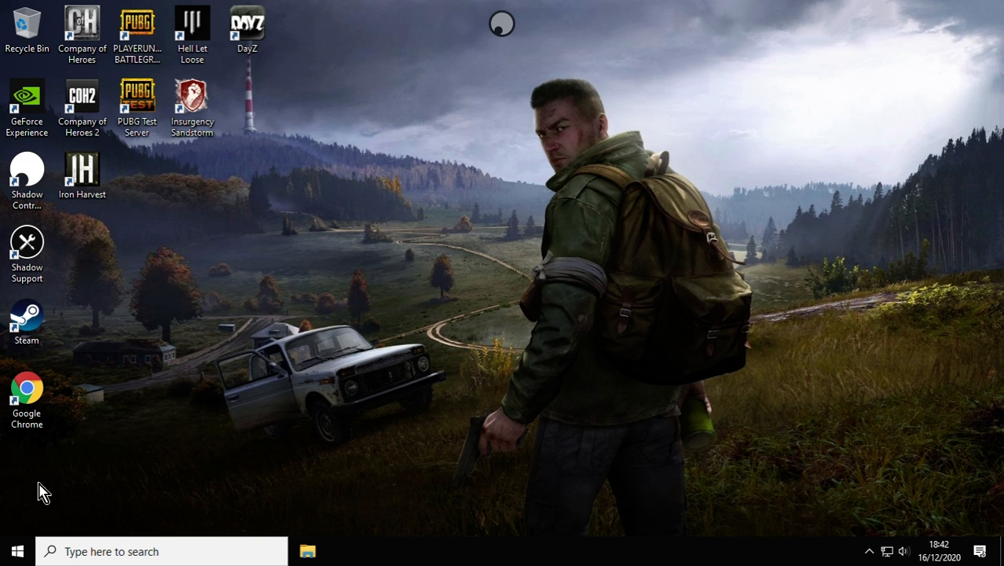
click(18, 551)
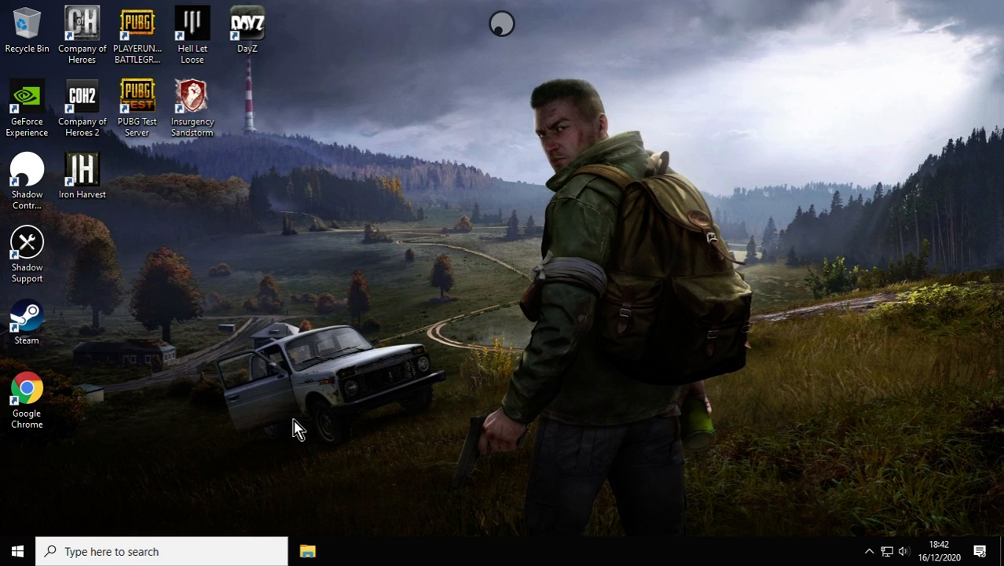
mouse_move(314, 415)
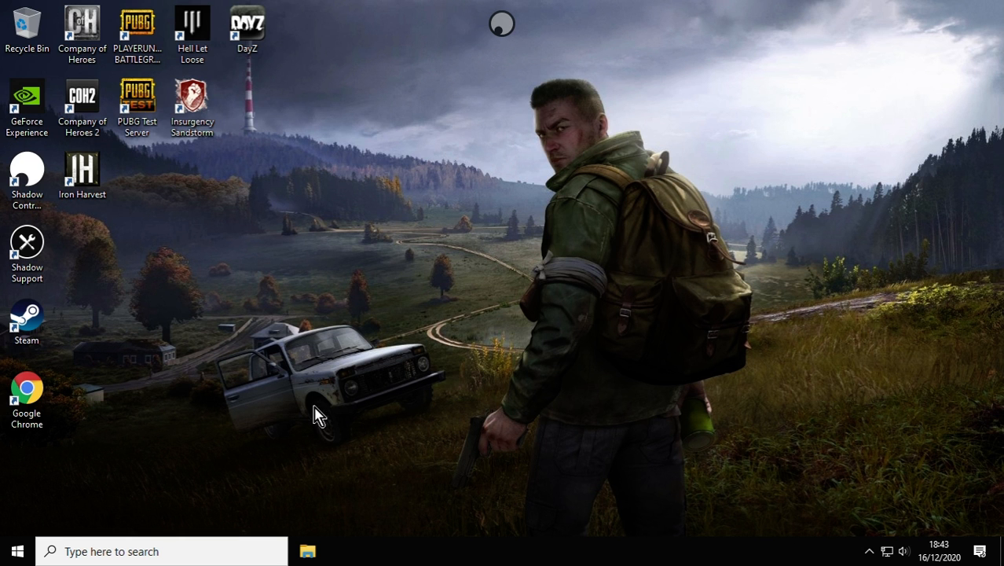
mouse_move(379, 383)
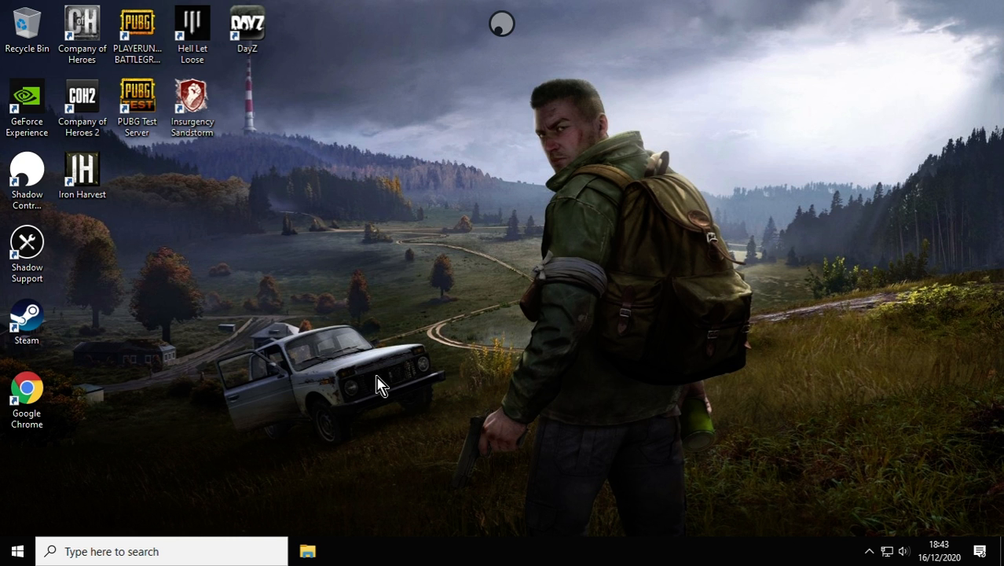
mouse_move(501, 146)
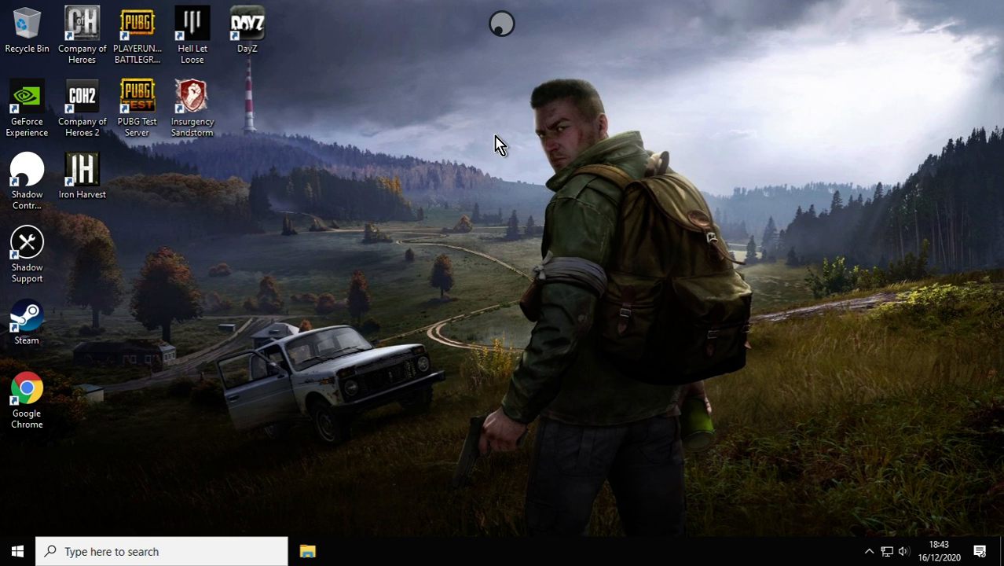
Show the Quick Menu: 35 Mb/s max bit rate and usage stats
click(501, 24)
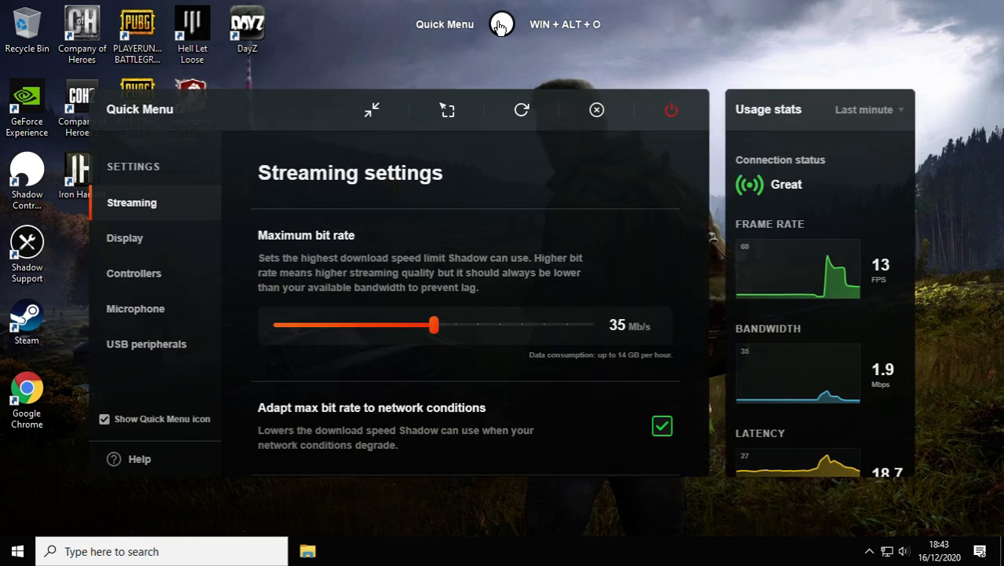
mouse_move(804, 204)
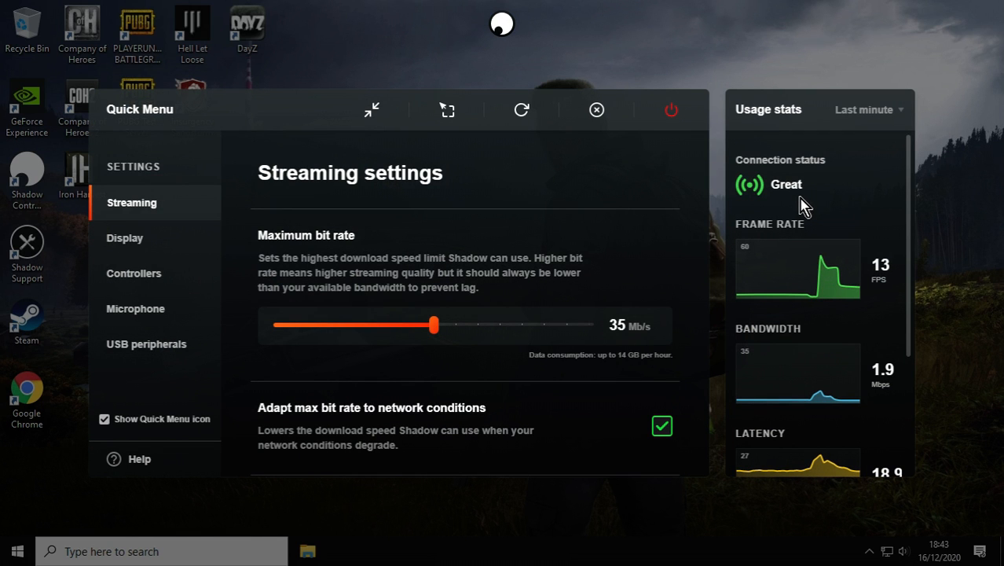
scroll(down, 3)
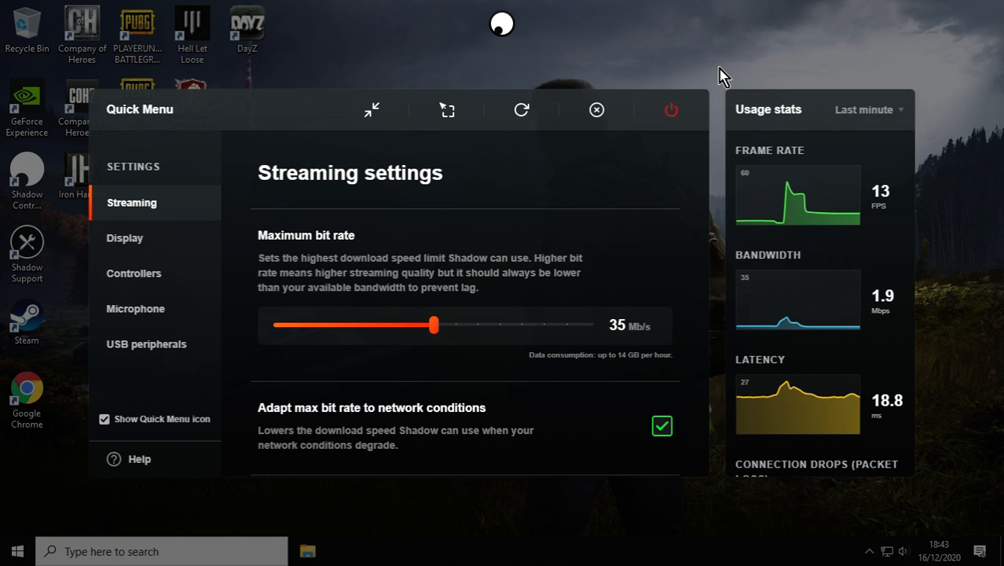
Click outside the Quick Menu to dismiss it
click(596, 109)
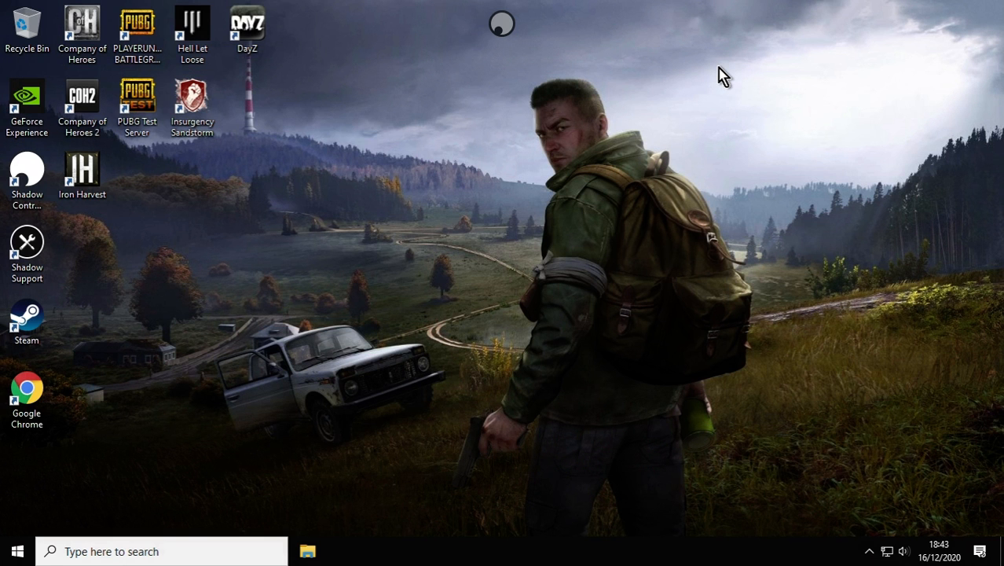
mouse_move(543, 263)
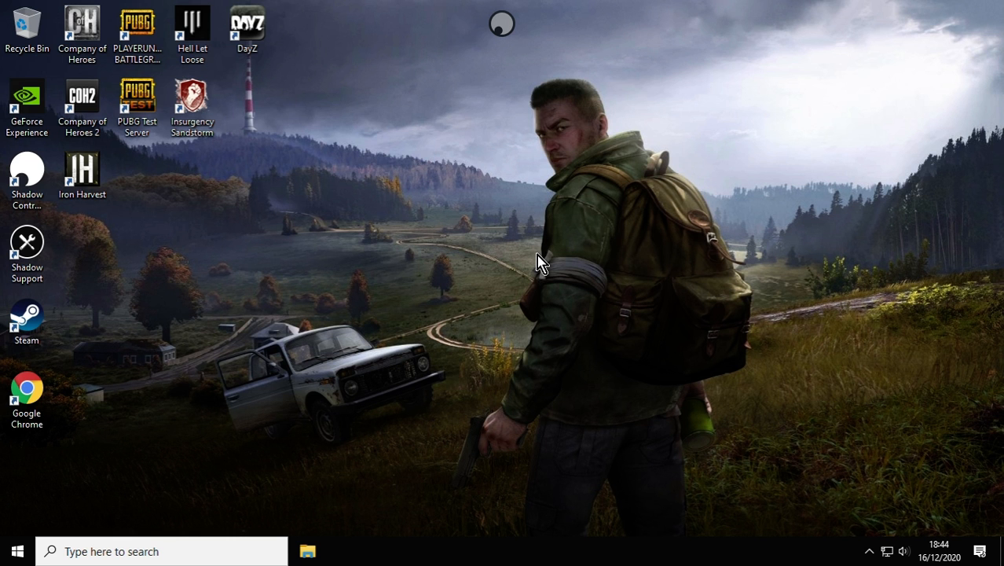
mouse_move(194, 323)
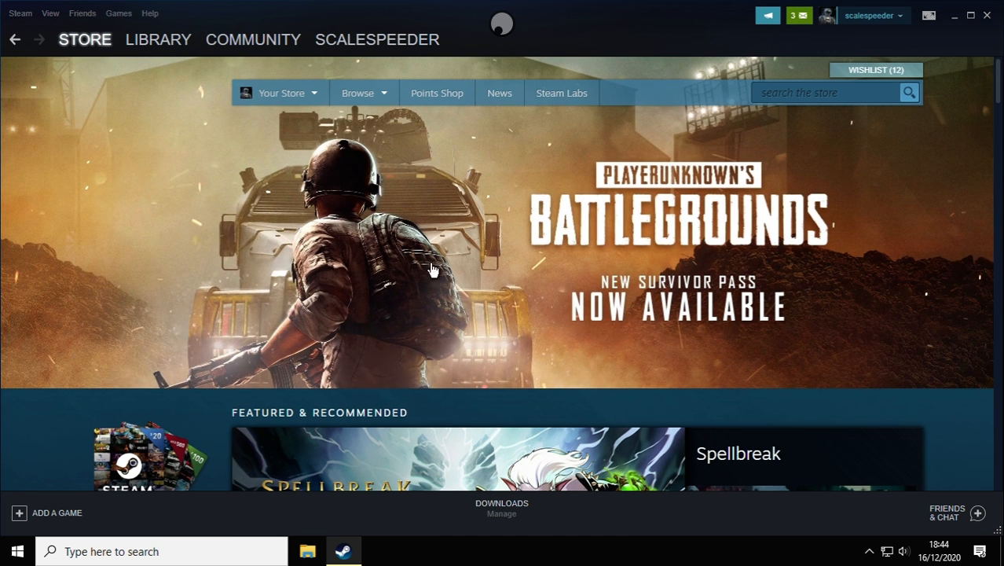
scroll(down, 3)
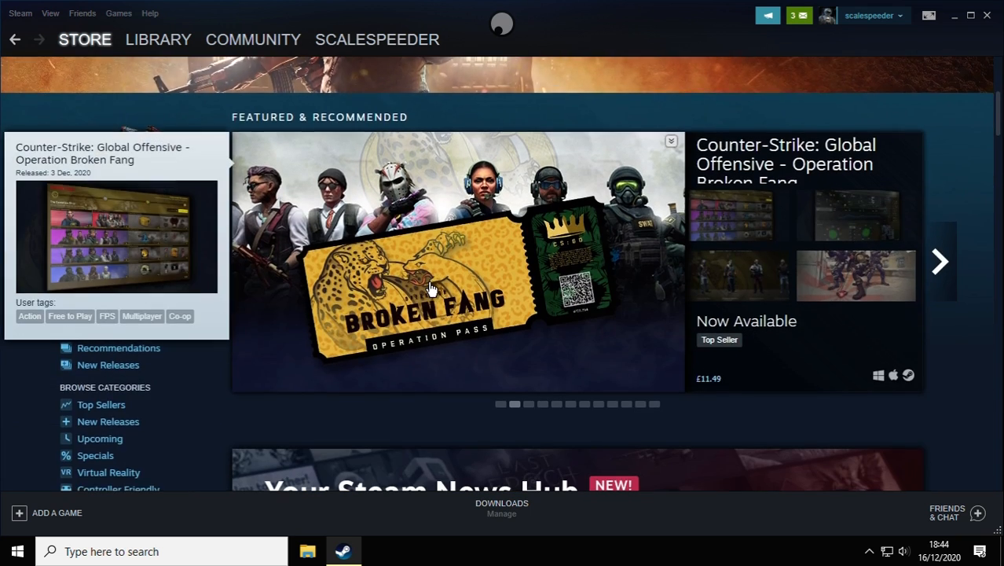
scroll(down, 3)
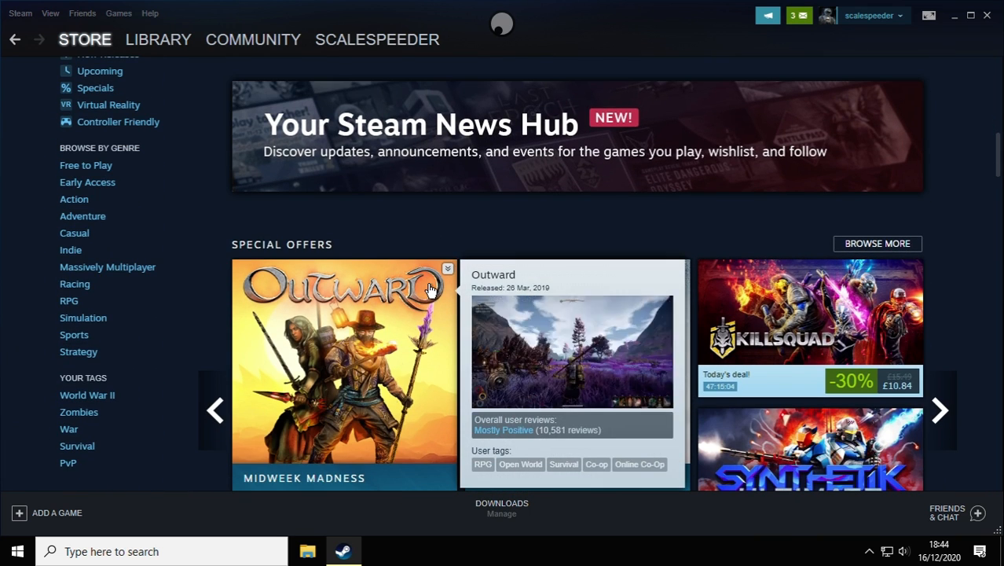
scroll(down, 3)
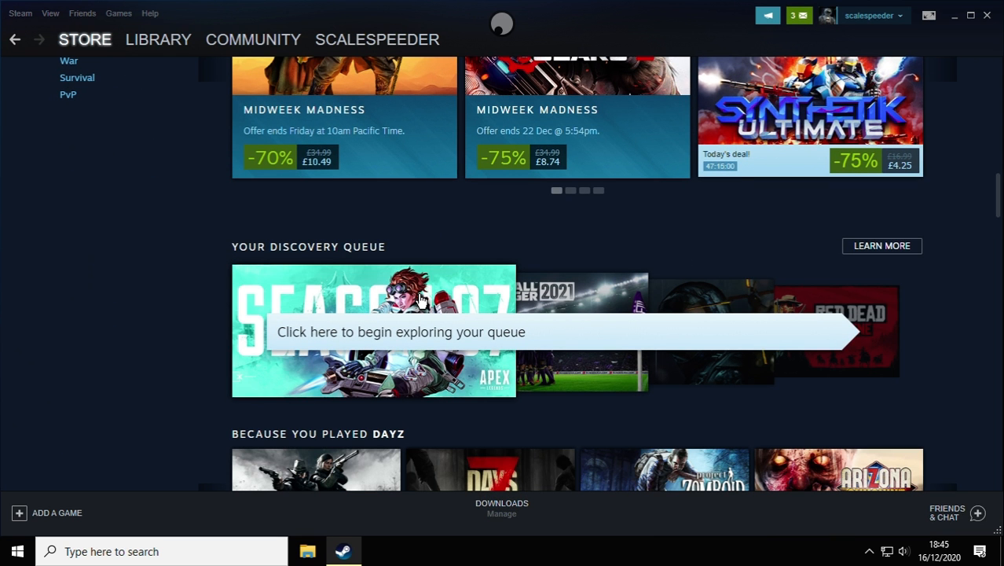
scroll(down, 3)
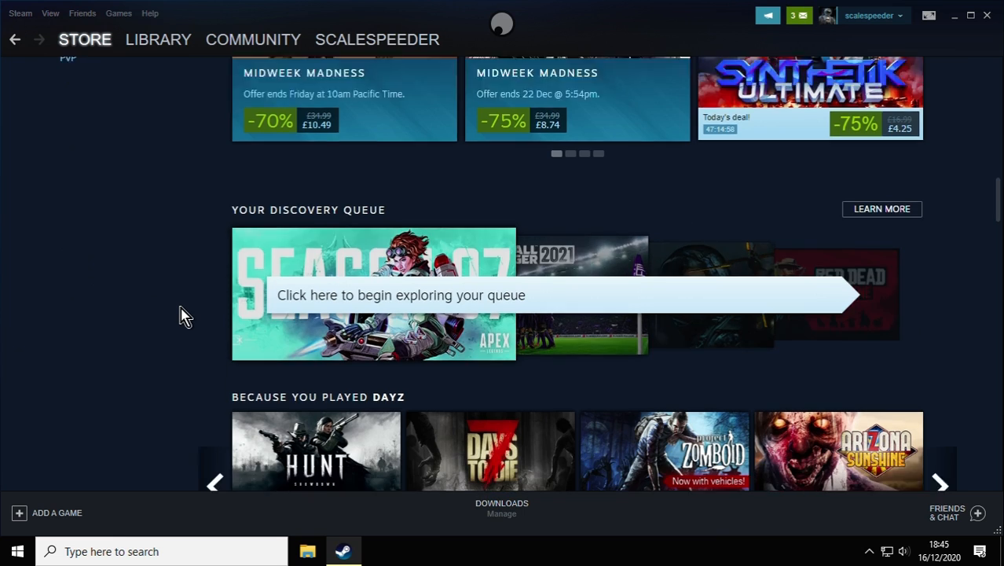
scroll(down, 3)
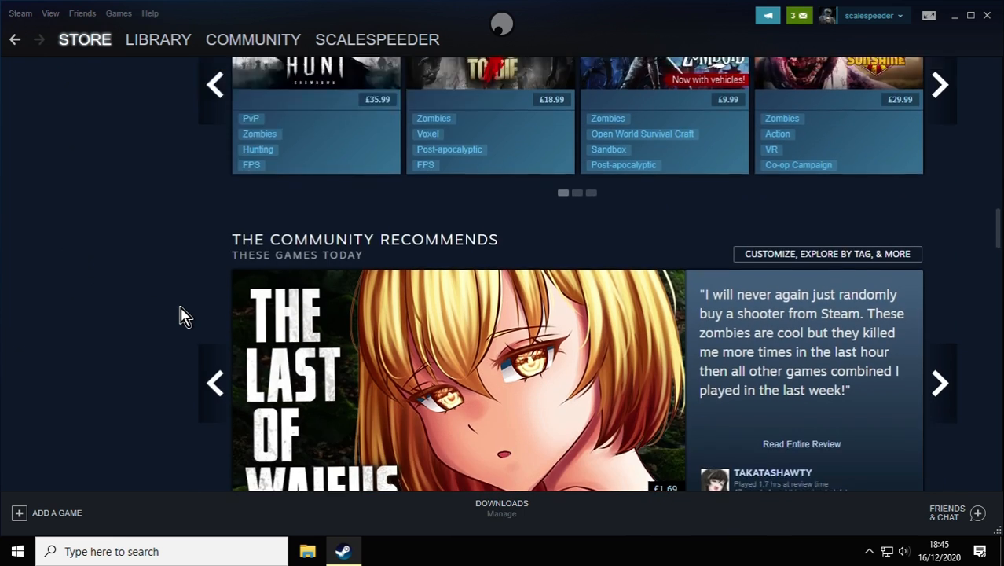
scroll(down, 3)
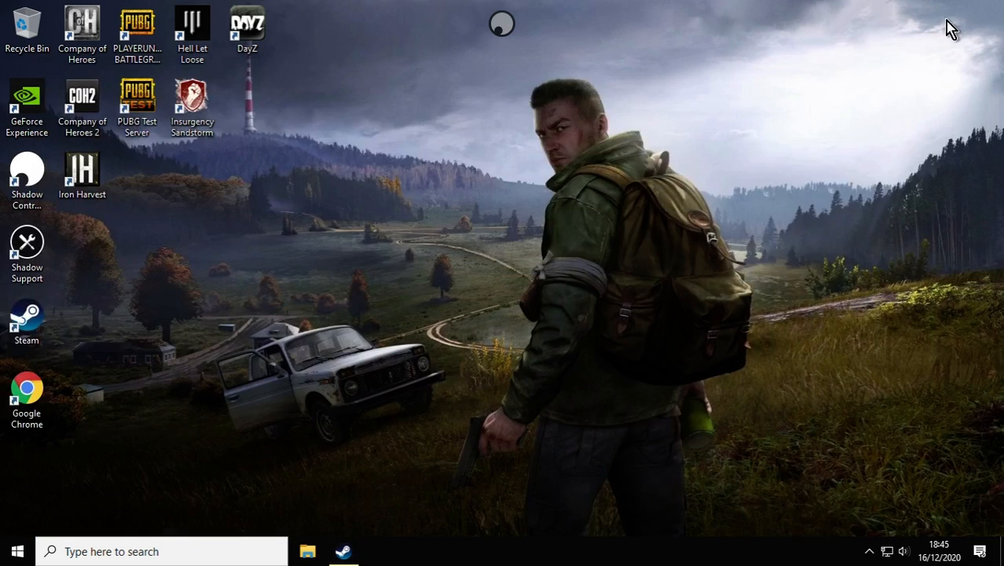
mouse_move(393, 289)
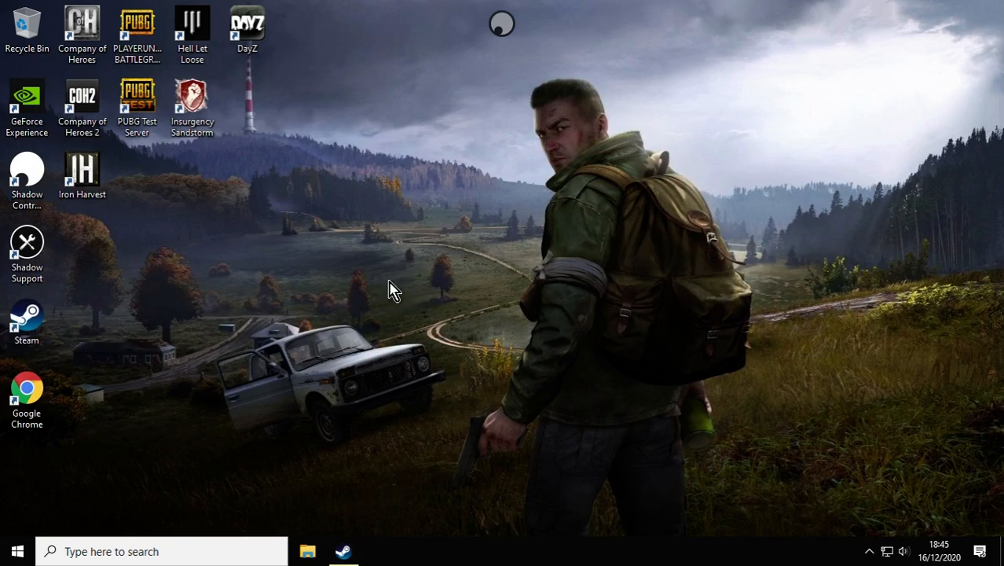
mouse_move(269, 209)
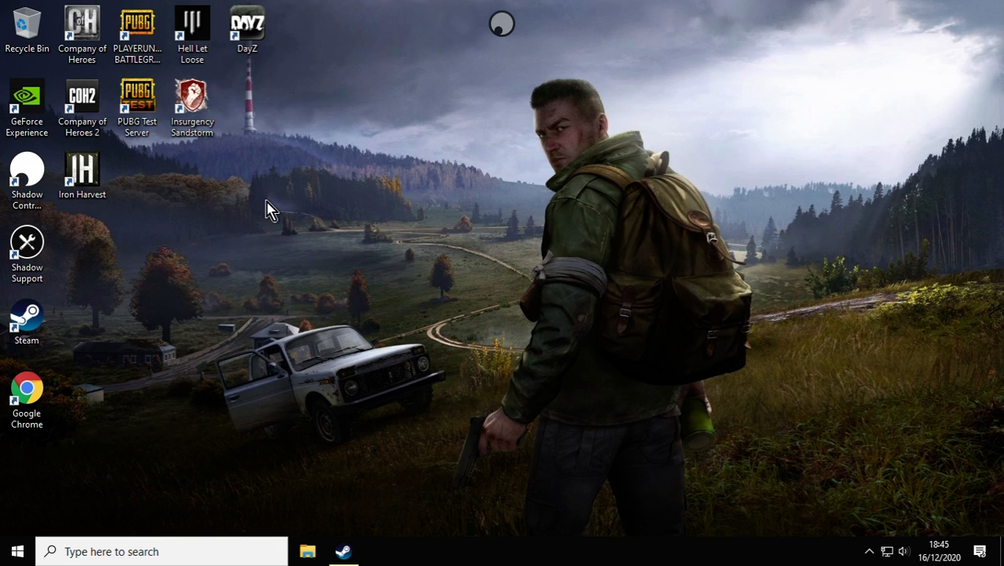
Launch DayZ from its desktop shortcut, closing the install EULA window first
click(137, 24)
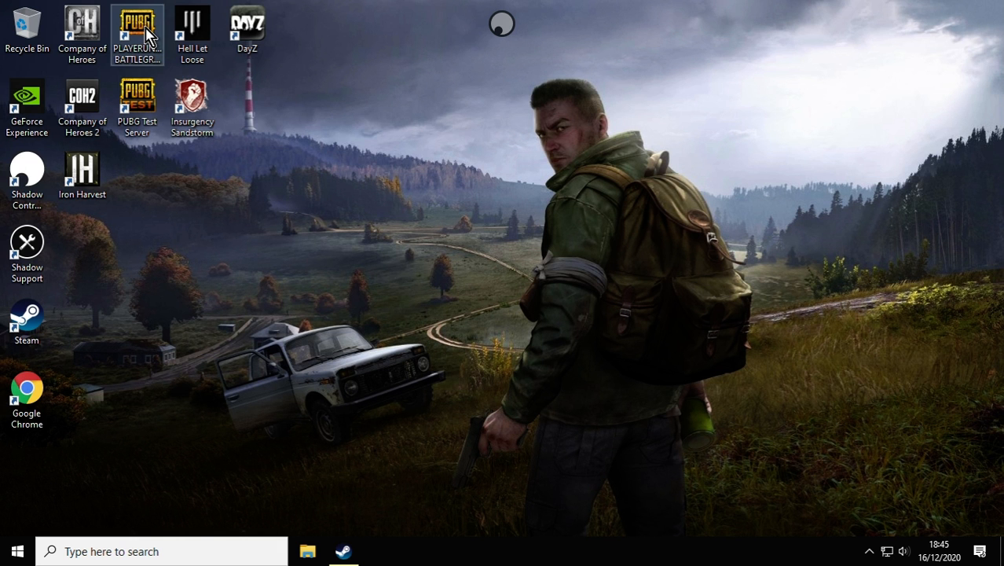
click(247, 27)
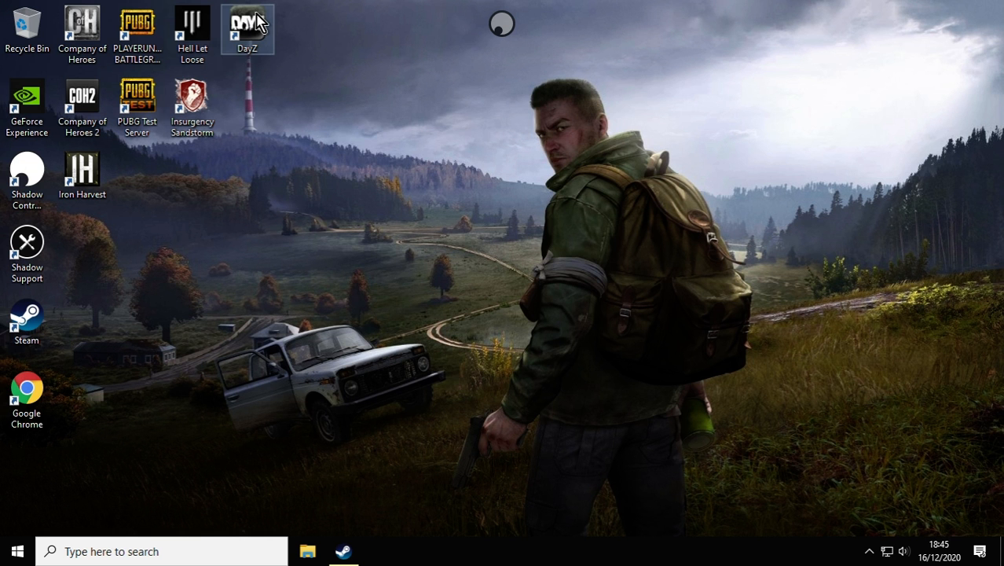
double_click(248, 23)
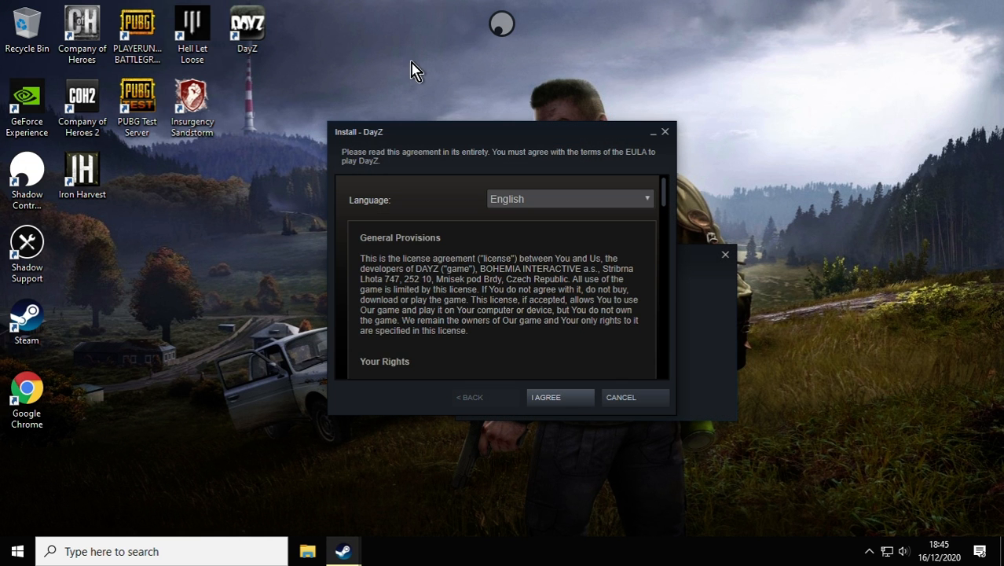
click(559, 397)
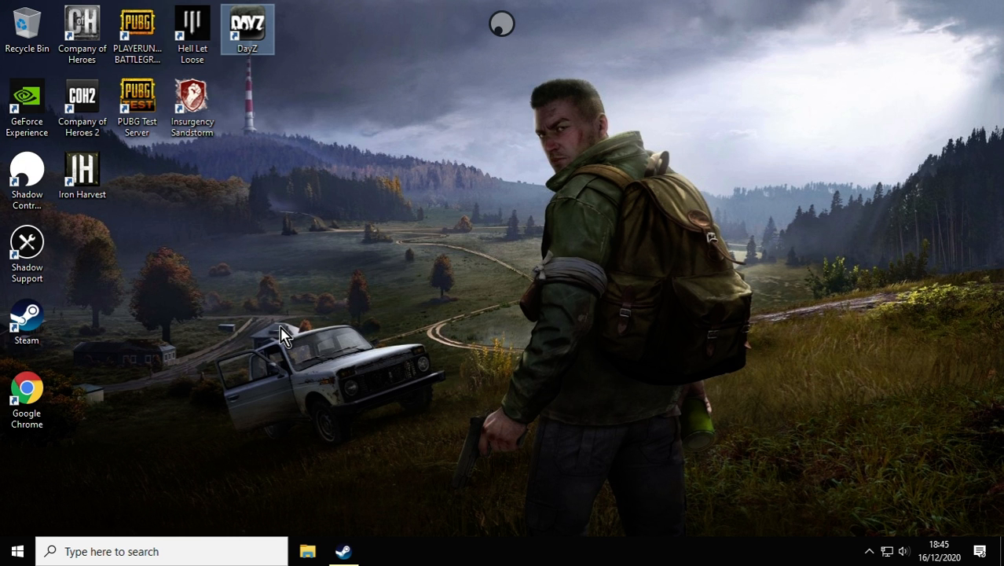
double_click(247, 27)
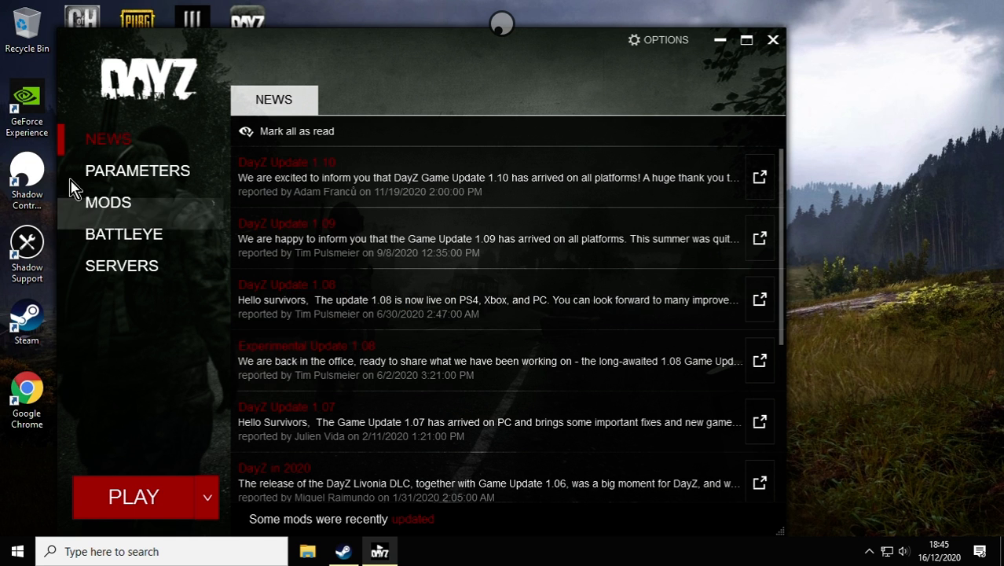
mouse_move(122, 265)
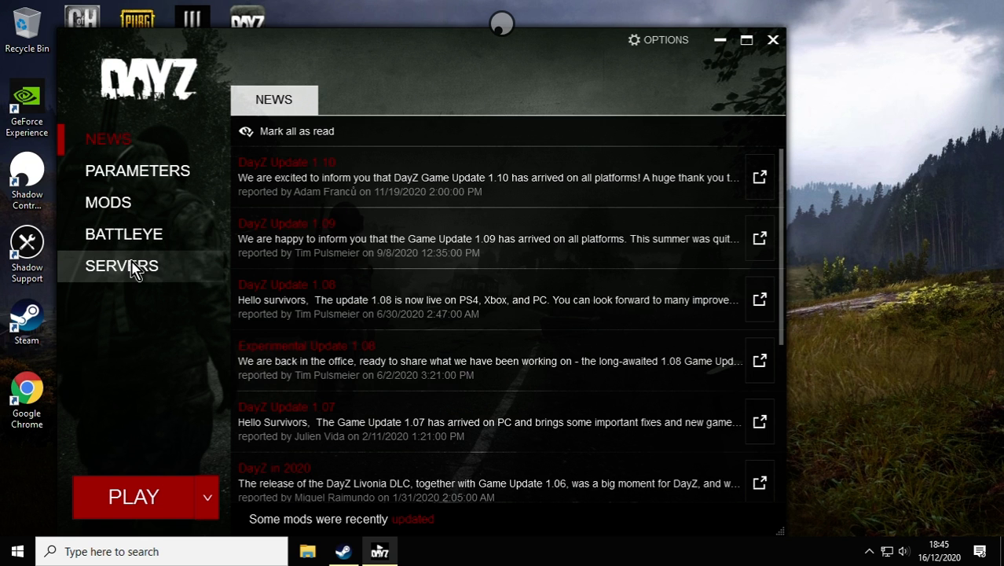
Open SERVERS and view the Community, then Favorites server lists
click(122, 265)
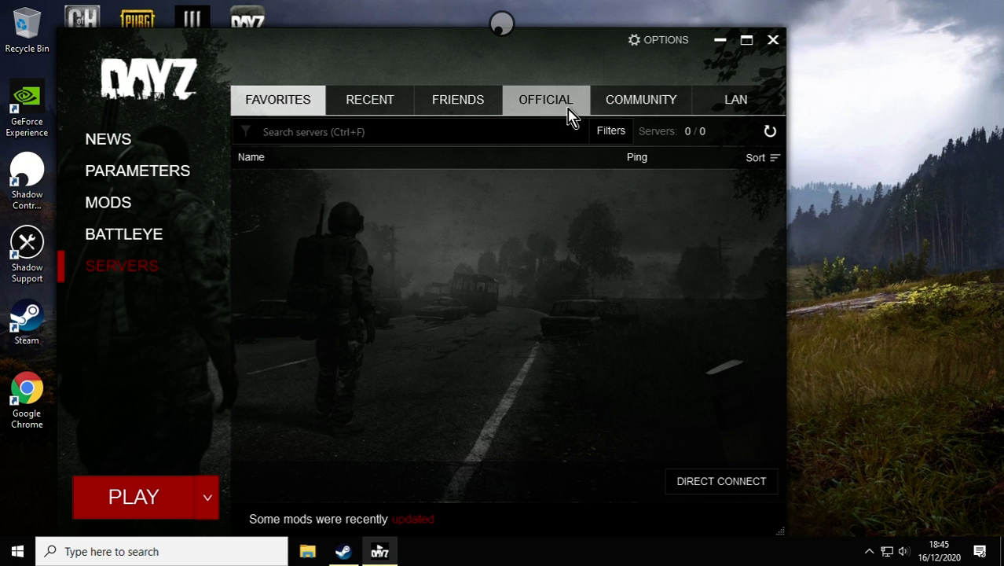
click(640, 99)
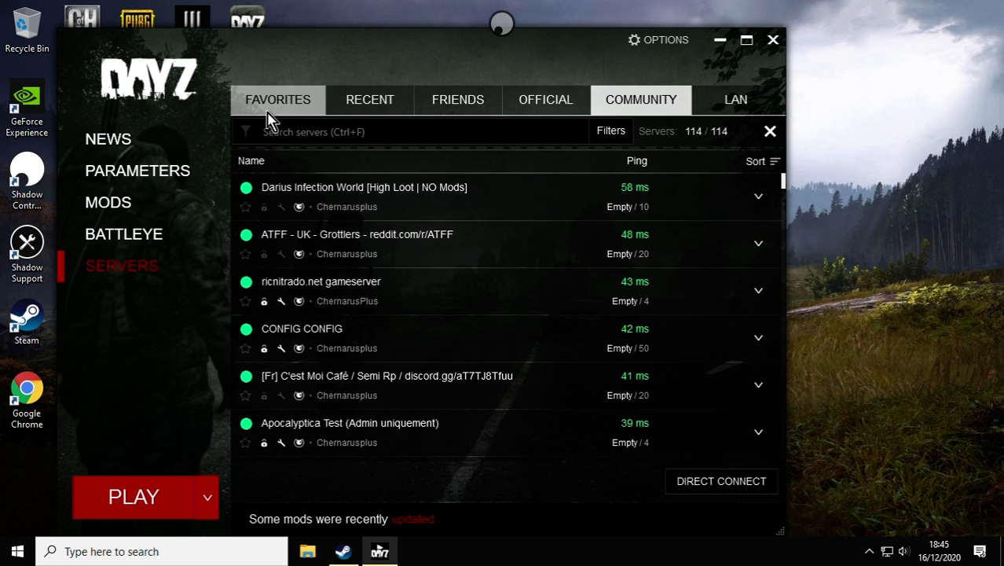
click(278, 99)
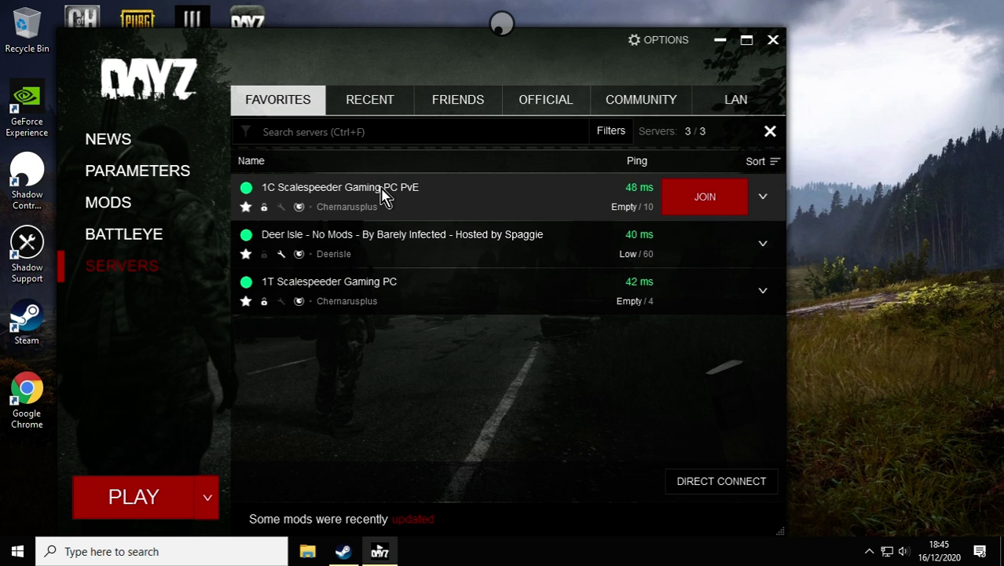
Join the 1C Scalespeeder Gaming PC PvE server with its password
click(762, 195)
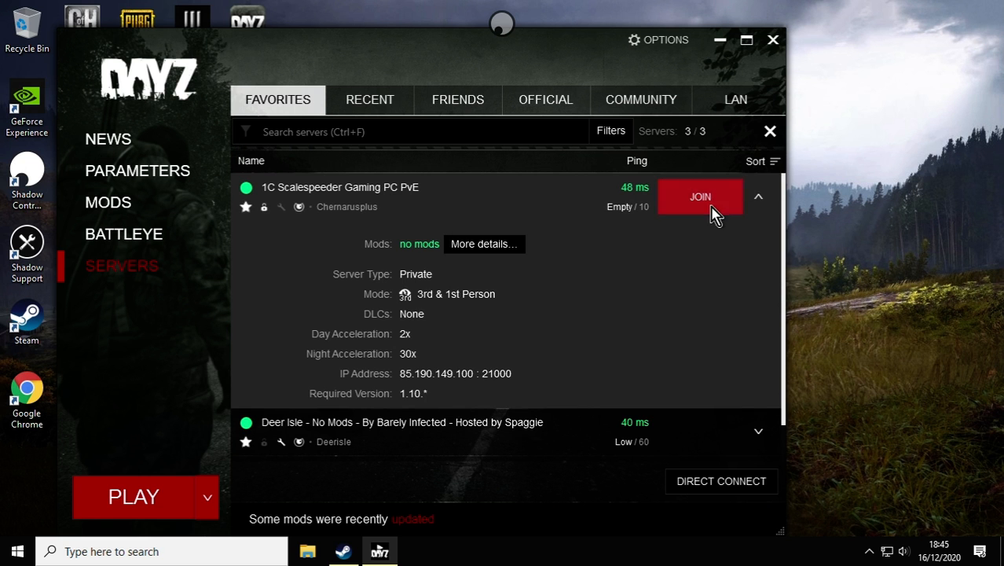
click(700, 196)
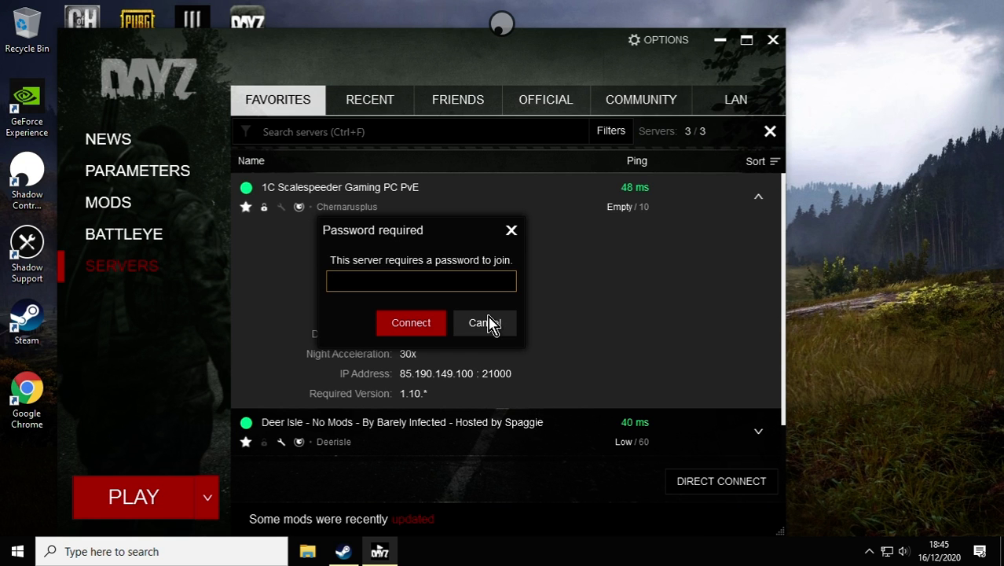
text(*)
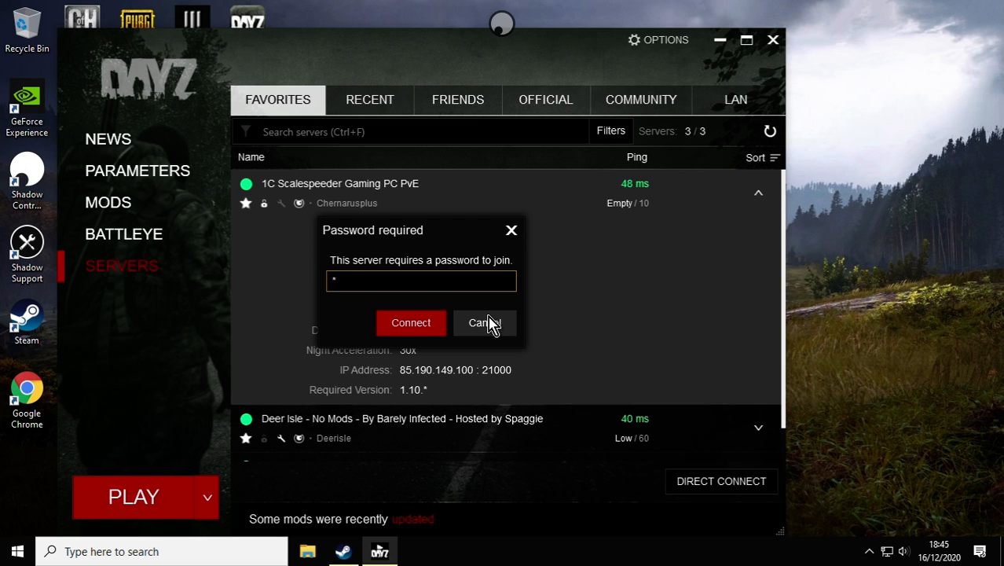
text(***)
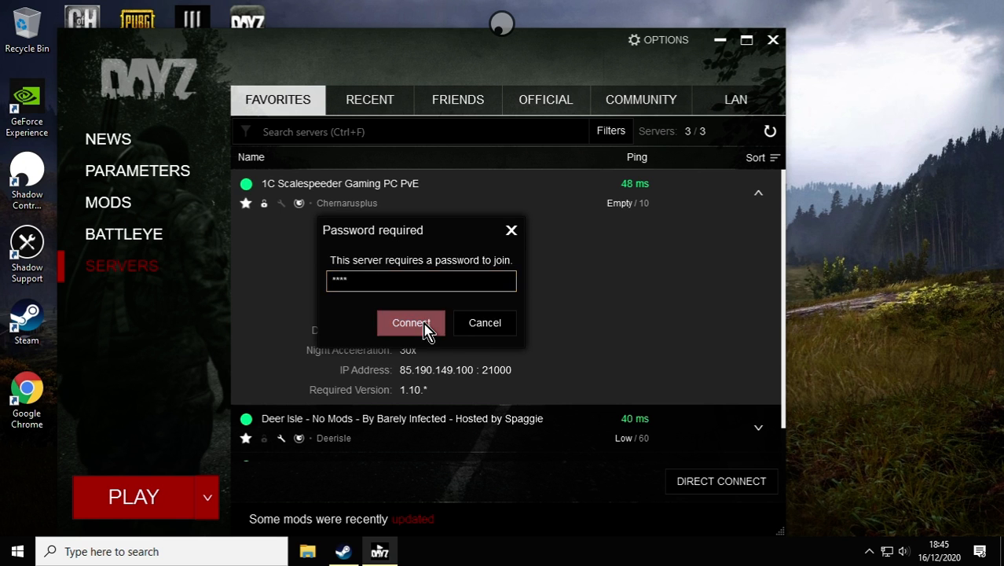
click(410, 322)
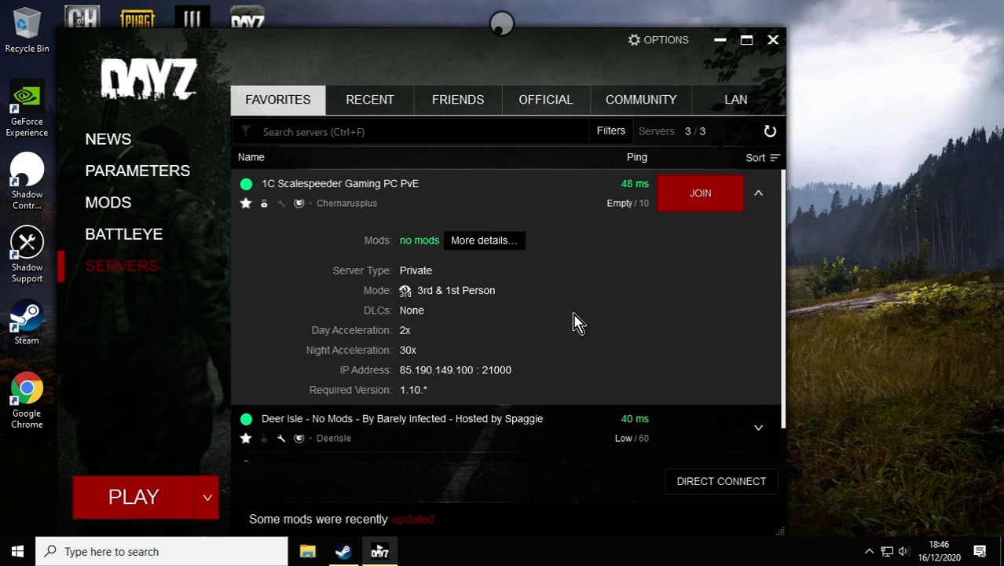
Play DayZ from the launcher and walk the survivor through the grass near the port
click(699, 193)
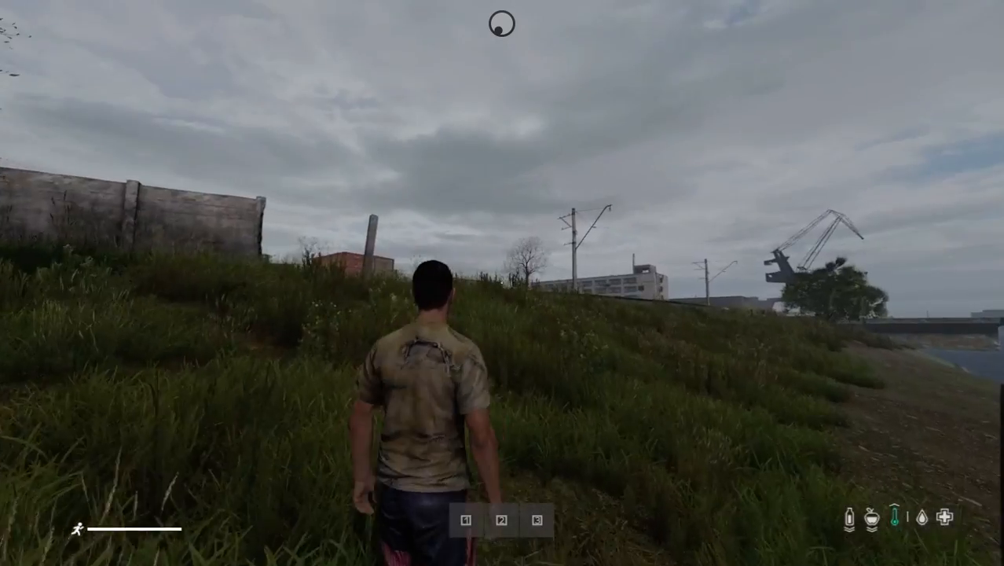
Set the Video tab's quality preset to High in Options, then return to the pause menu
key(Escape)
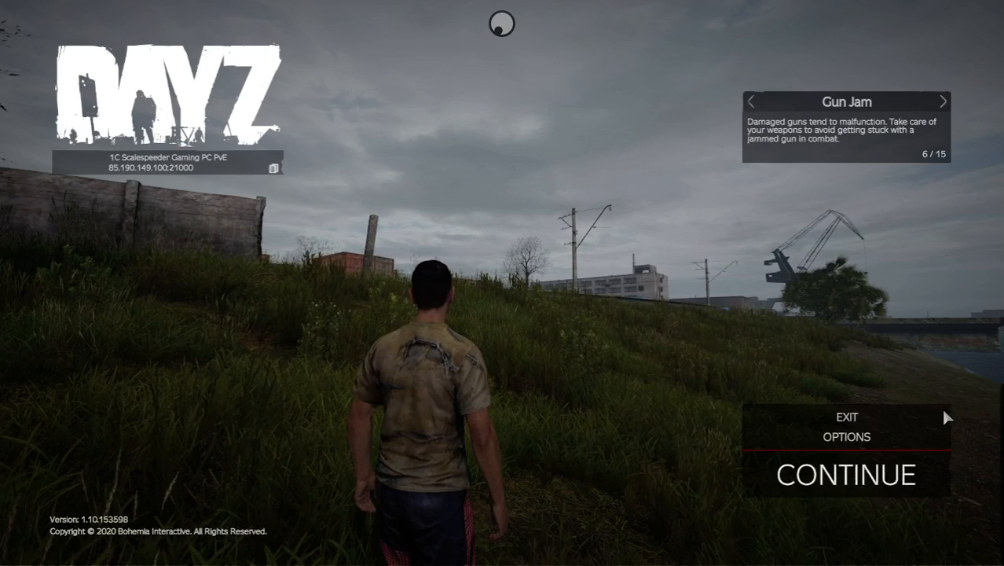
click(846, 437)
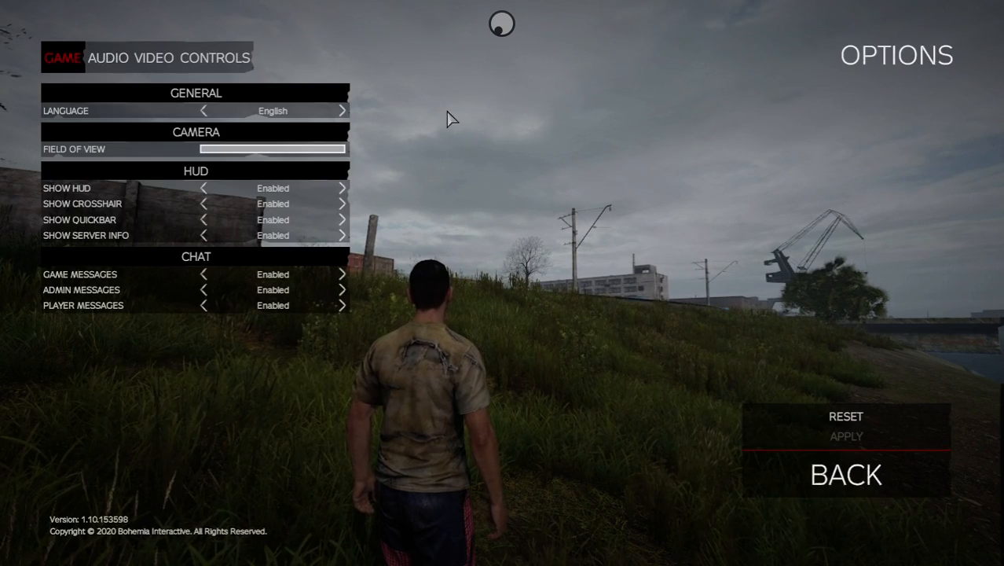
click(155, 58)
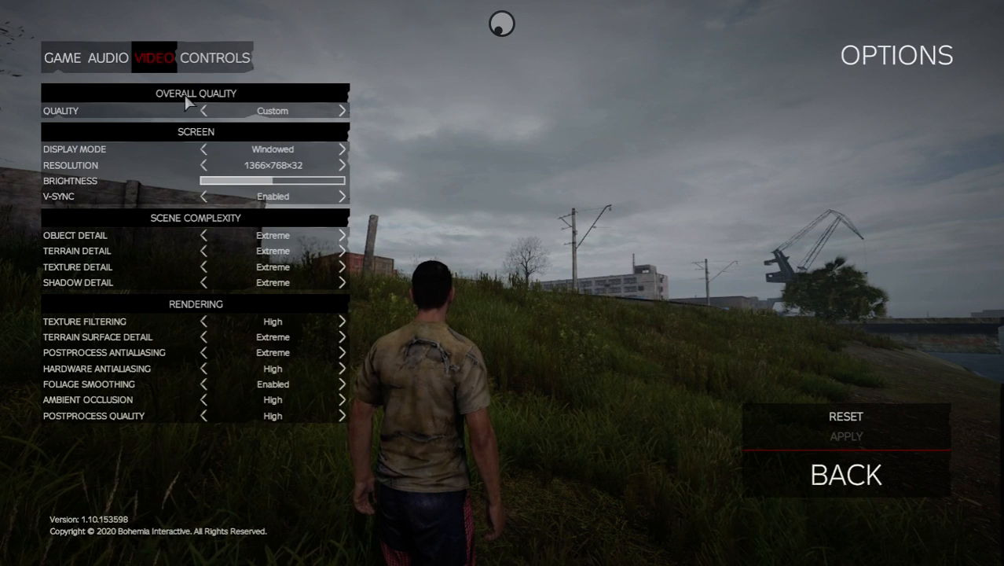
mouse_move(303, 271)
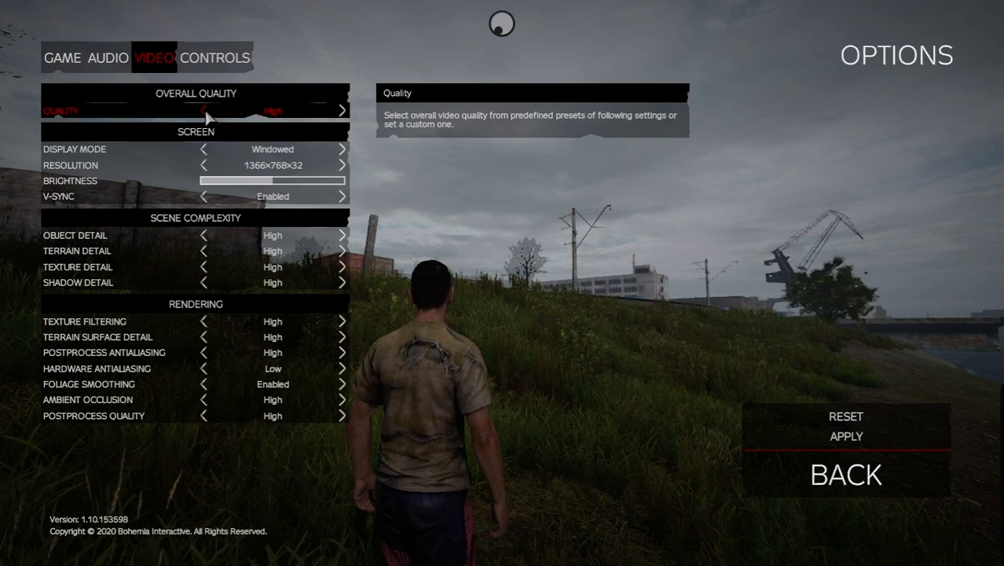
click(341, 110)
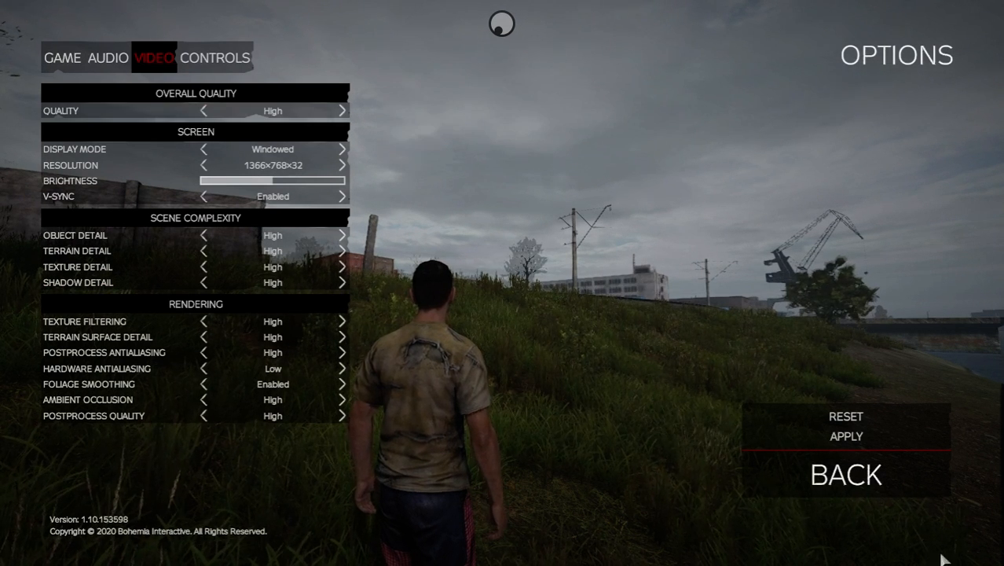
mouse_move(492, 247)
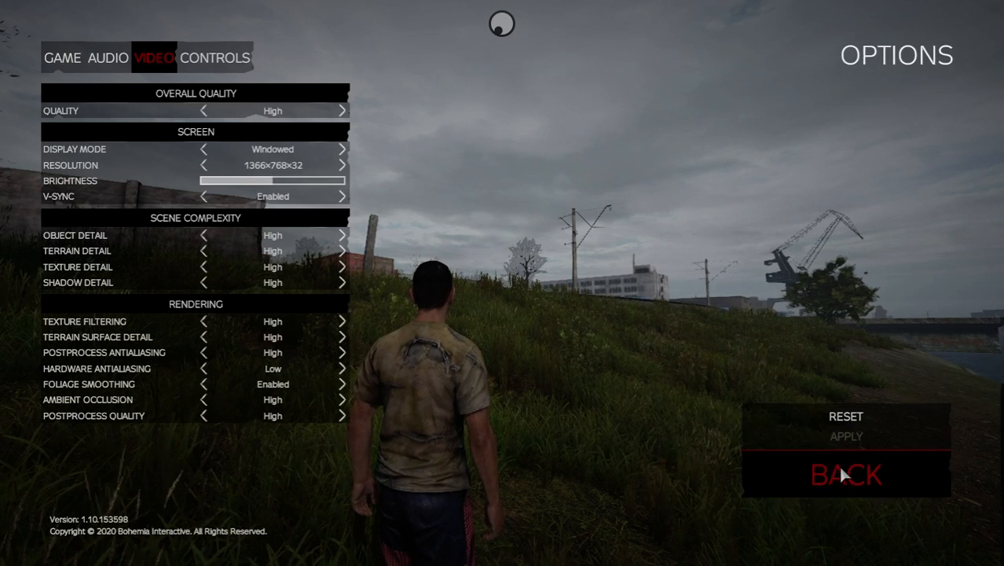
click(845, 474)
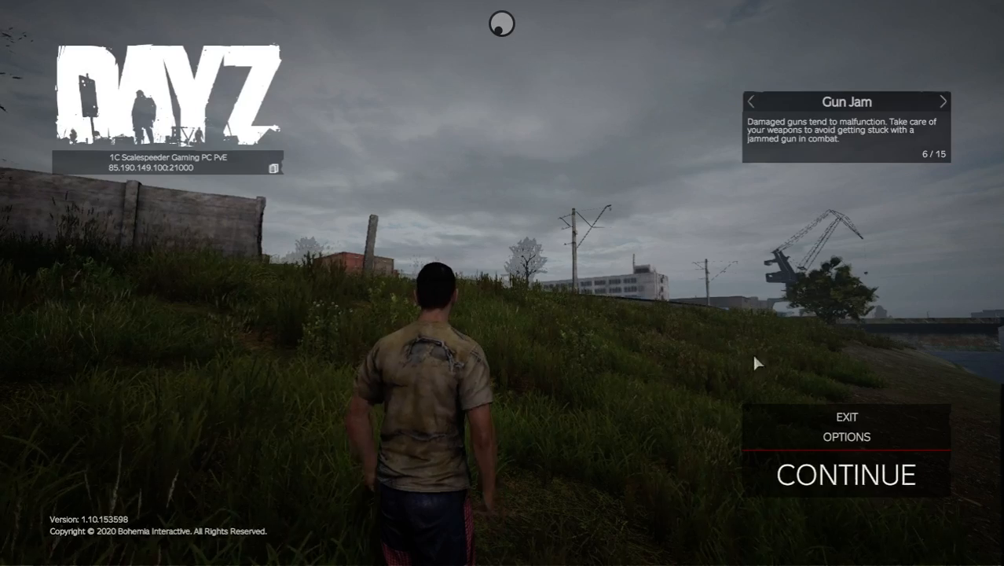
Continue the game and run the survivor past the shipping containers toward the docks
click(847, 474)
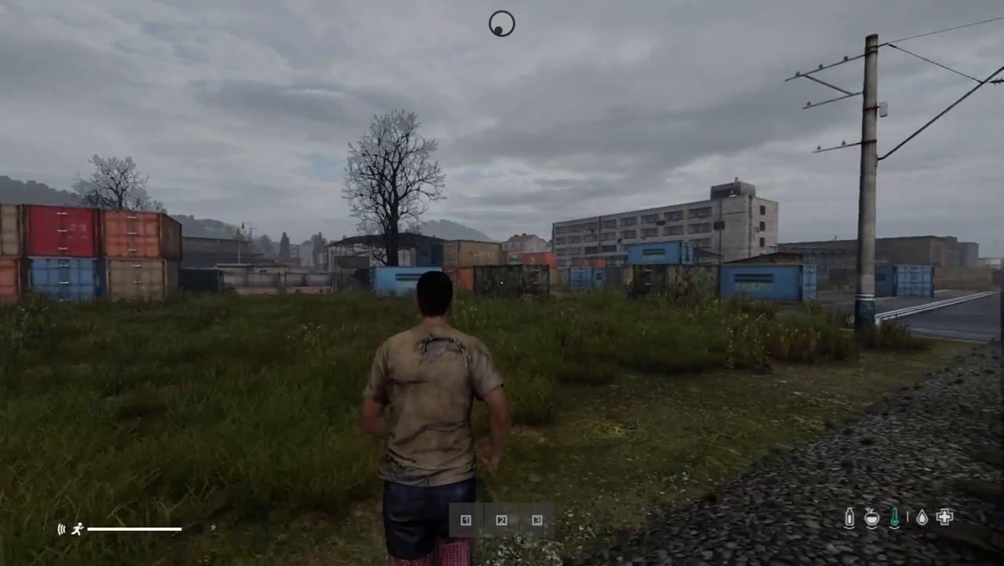
mouse_move(502, 283)
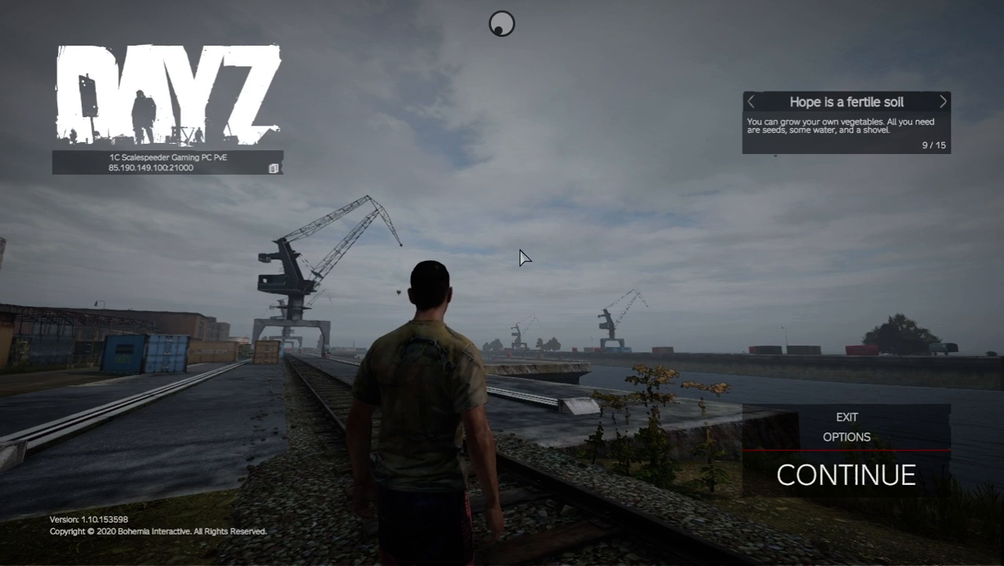
Exit the server immediately, quit DayZ with confirmation, and close the DayZ Launcher
click(846, 416)
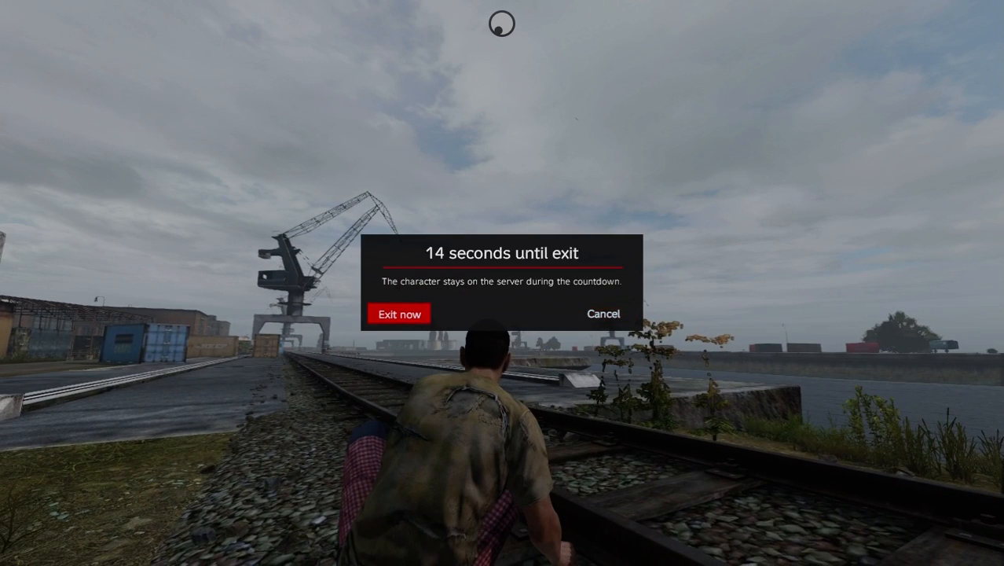
click(399, 314)
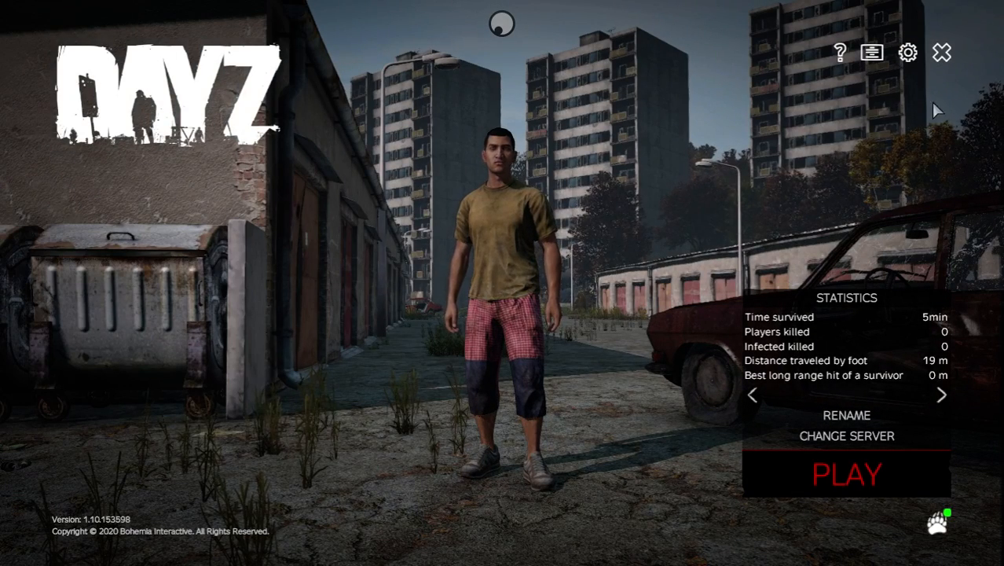
click(942, 53)
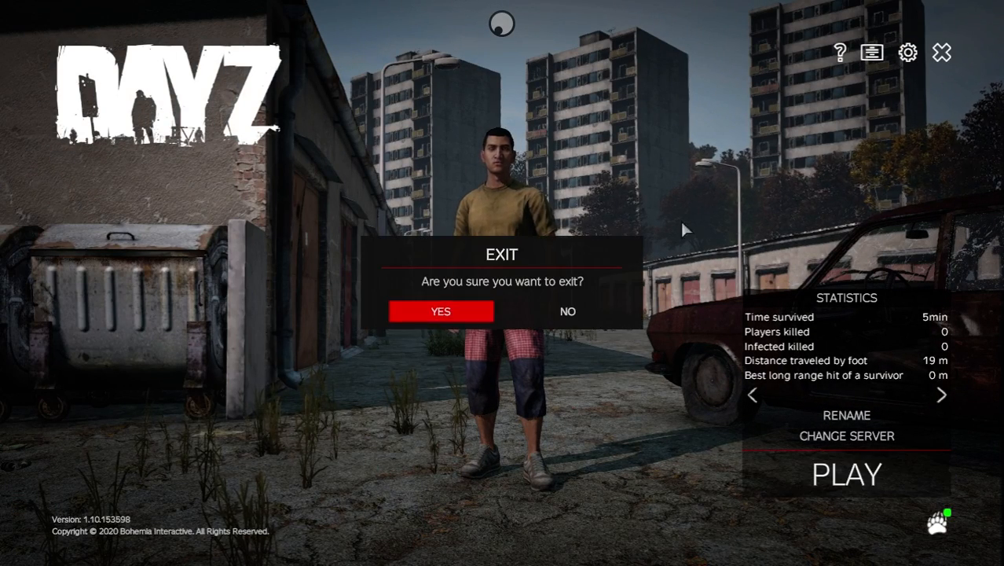
click(566, 311)
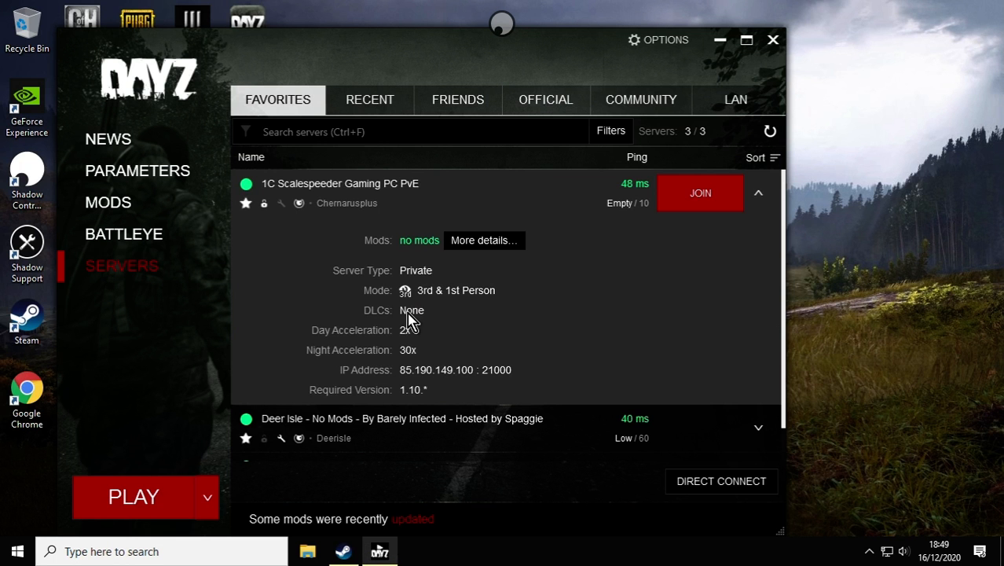
click(773, 40)
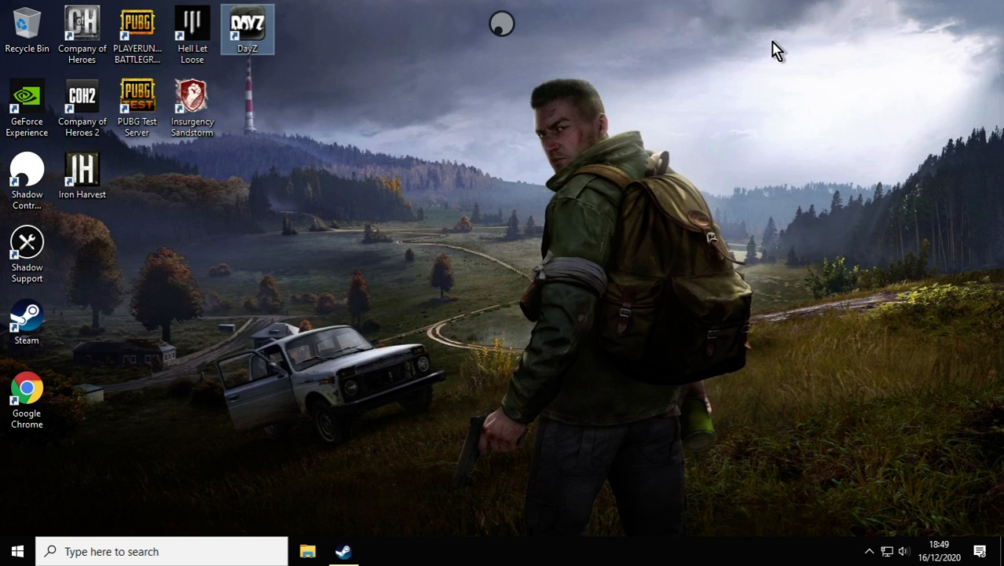
mouse_move(525, 192)
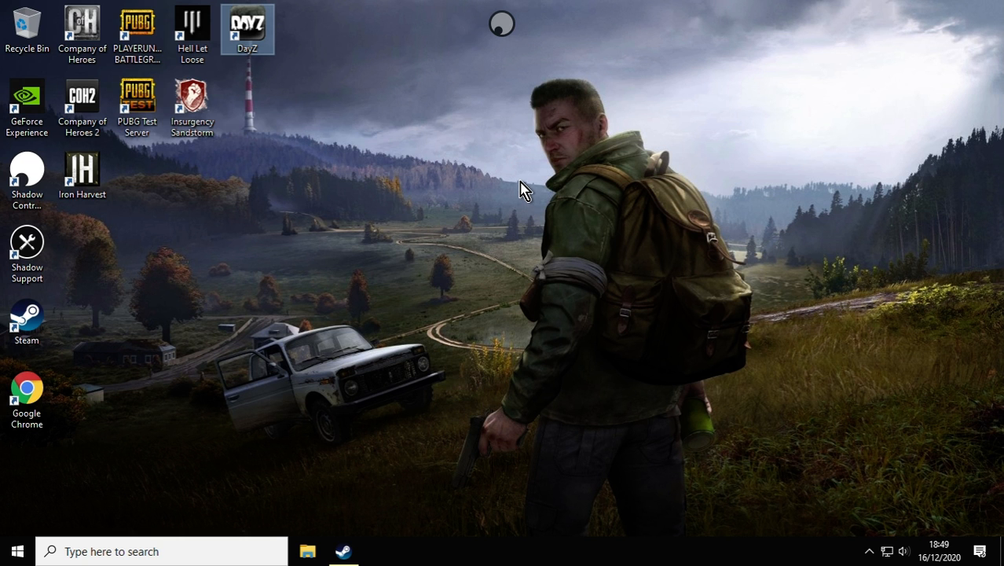
mouse_move(135, 196)
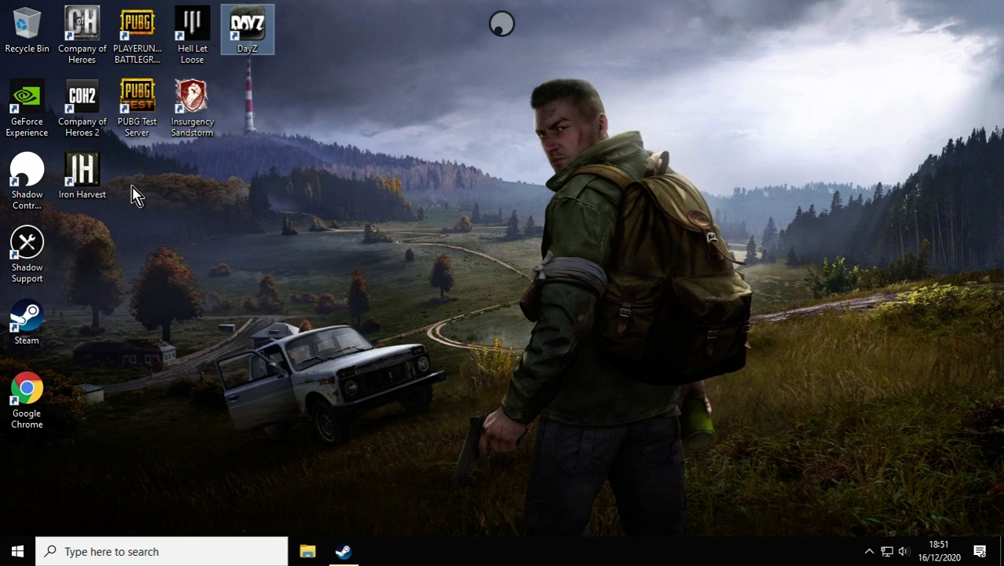
mouse_move(171, 132)
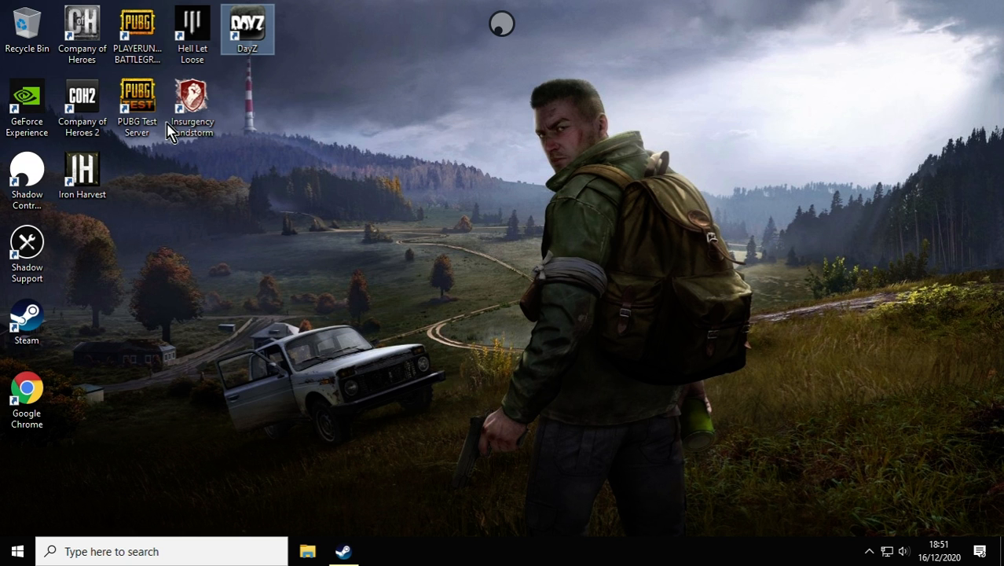
mouse_move(526, 93)
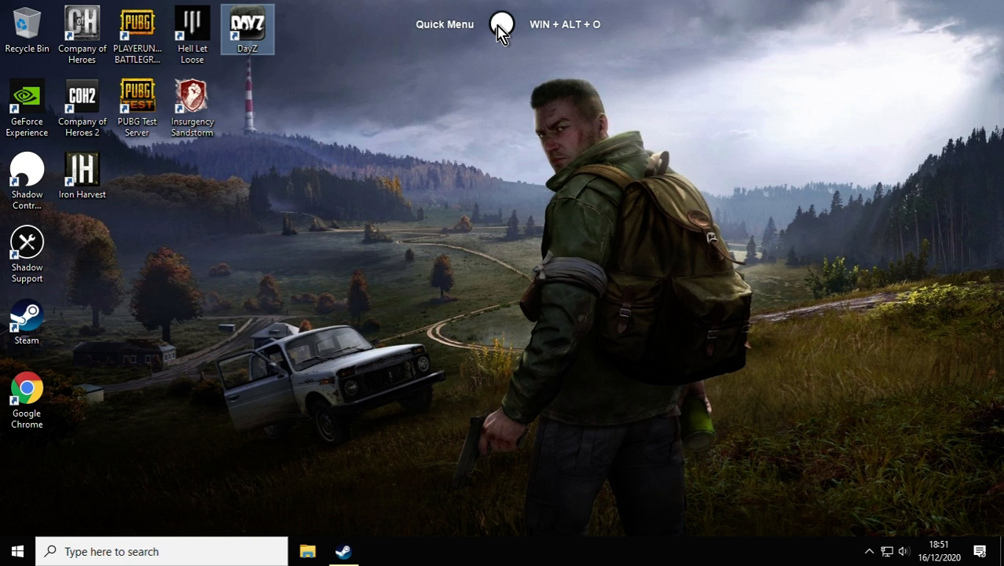
Exit the cloud PC's full-screen stream from the Shadow Quick Menu
click(501, 23)
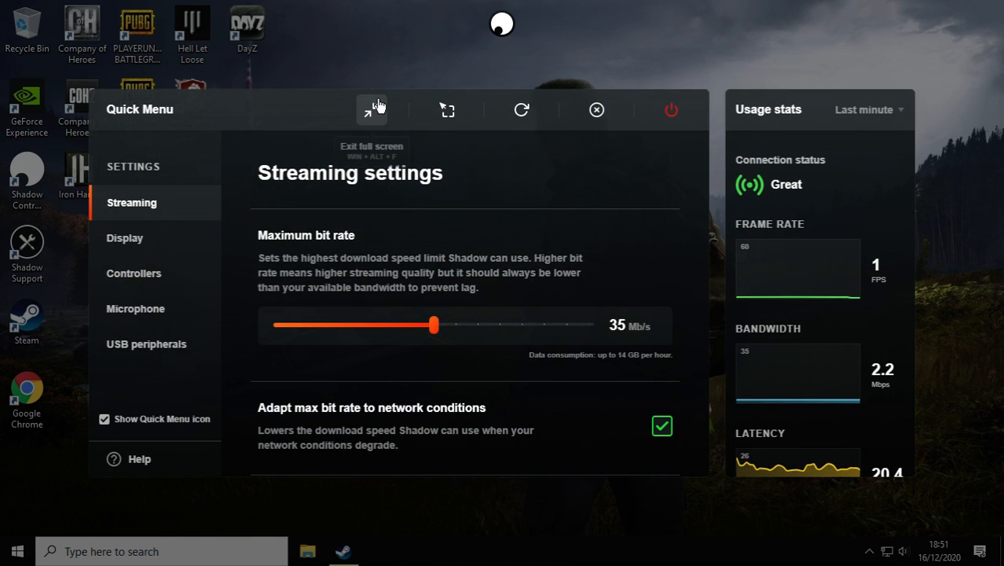
click(372, 109)
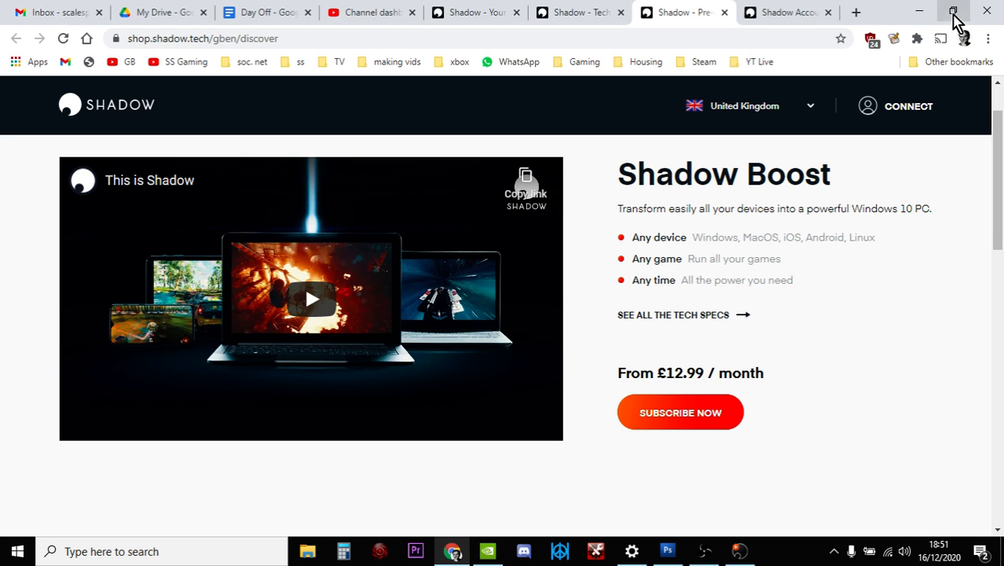
mouse_move(676, 314)
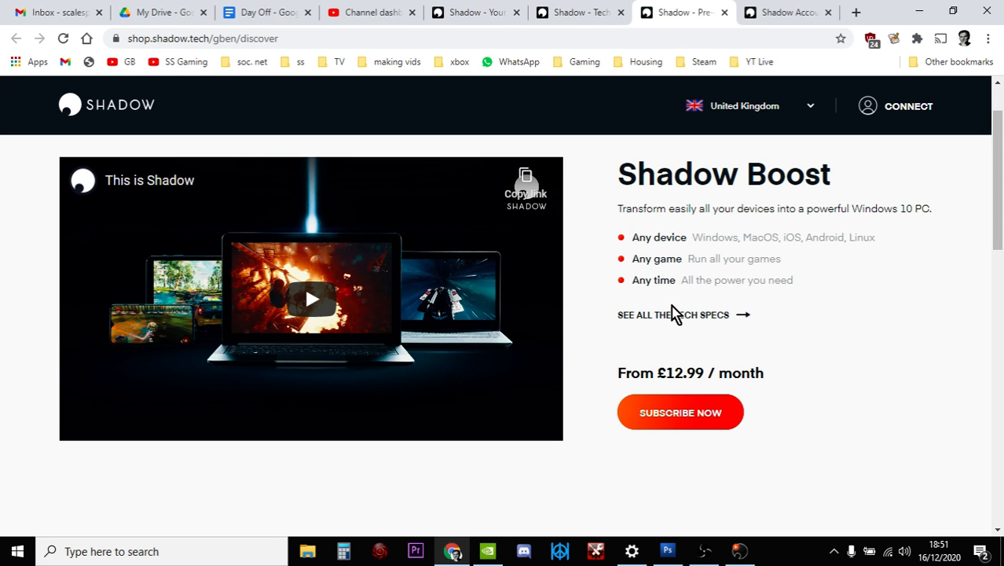
mouse_move(680, 412)
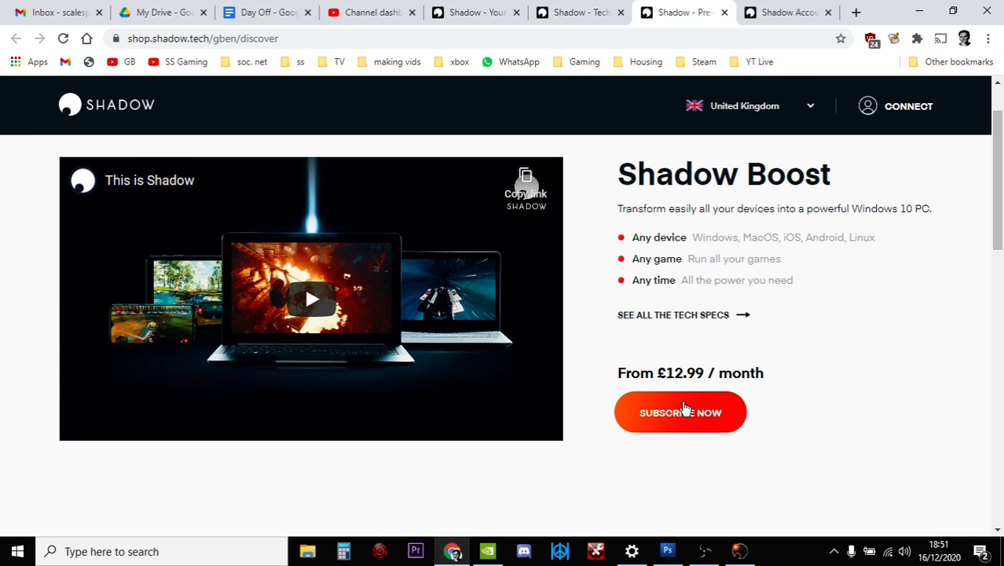